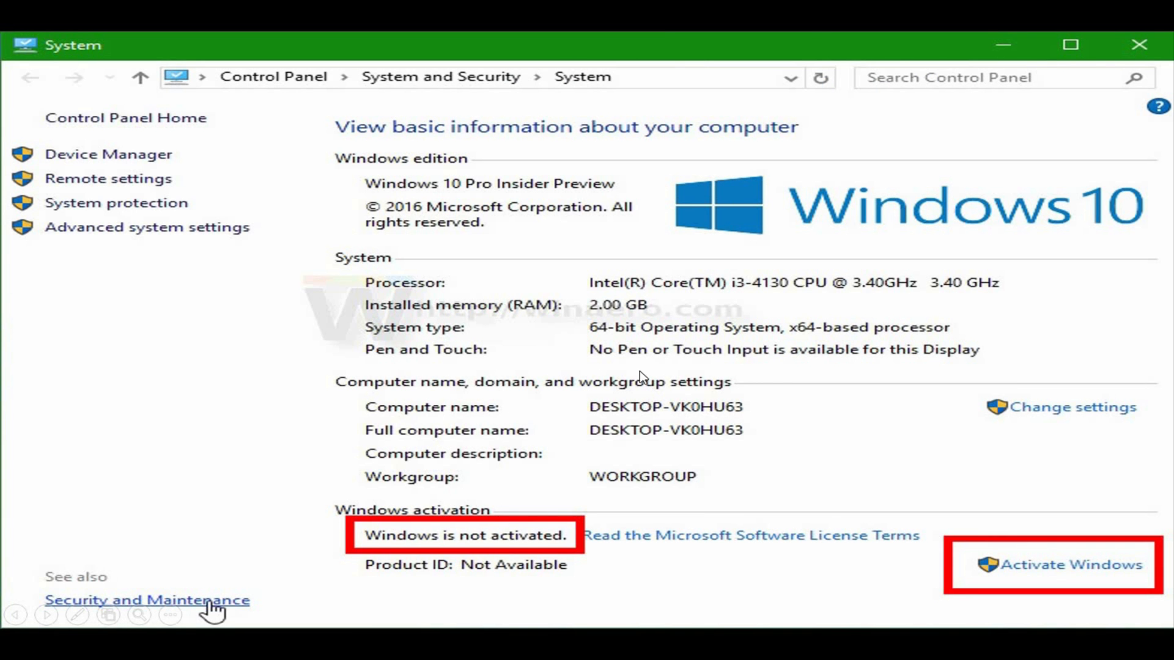
mouse_move(857, 382)
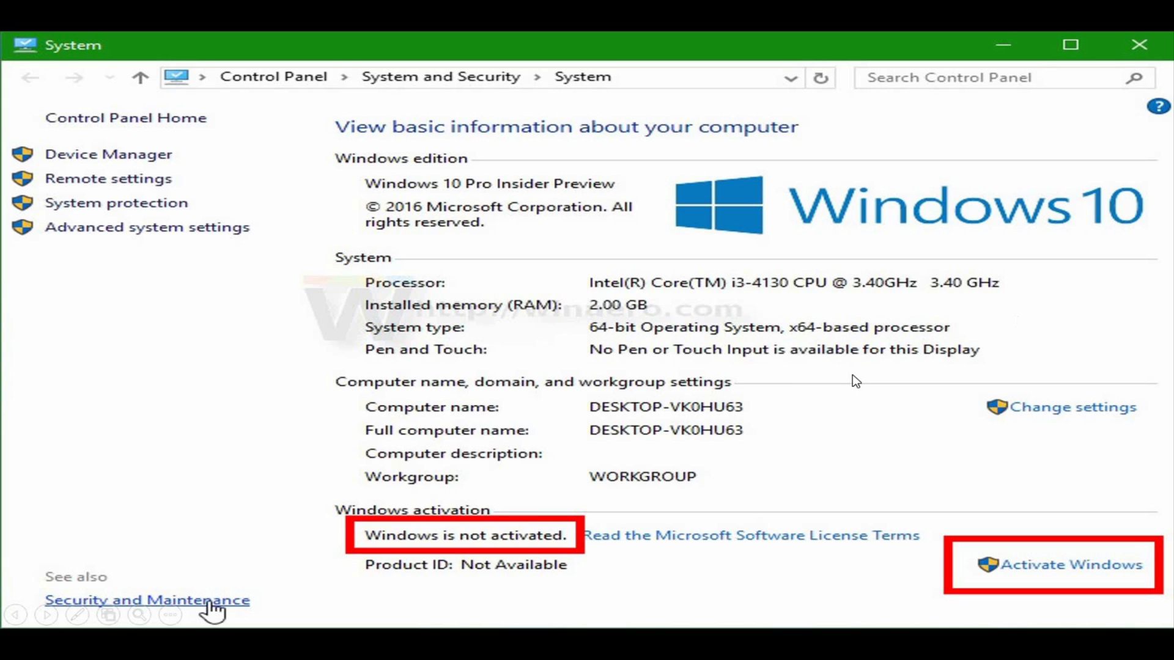
mouse_move(384, 555)
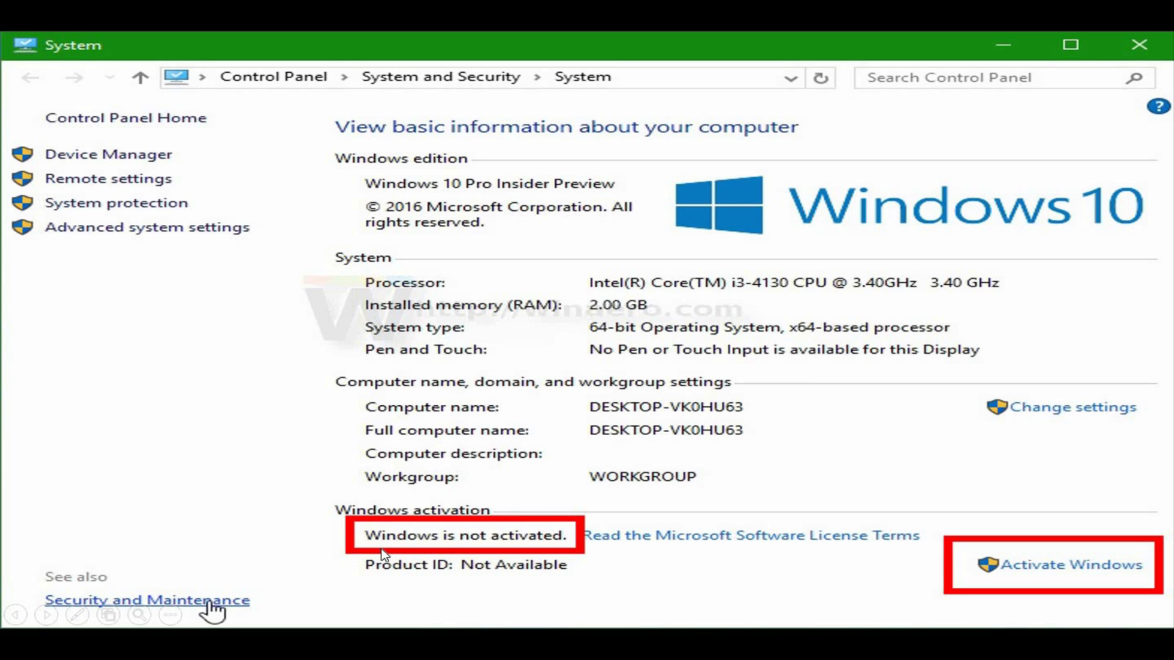
mouse_move(1072, 572)
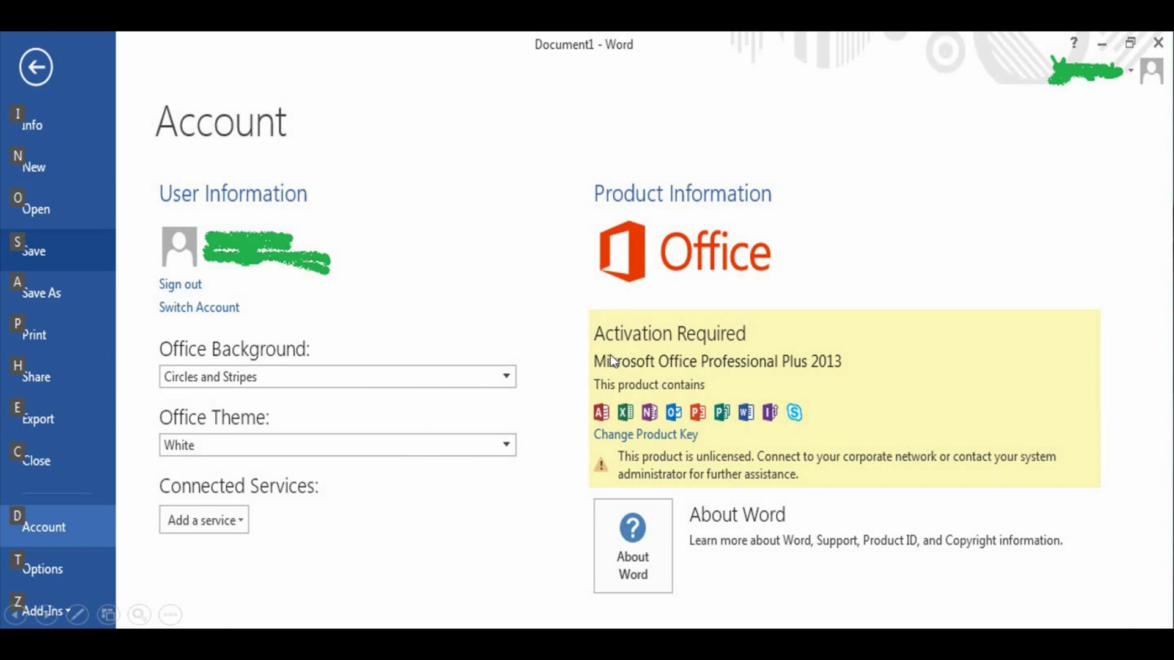
mouse_move(781, 376)
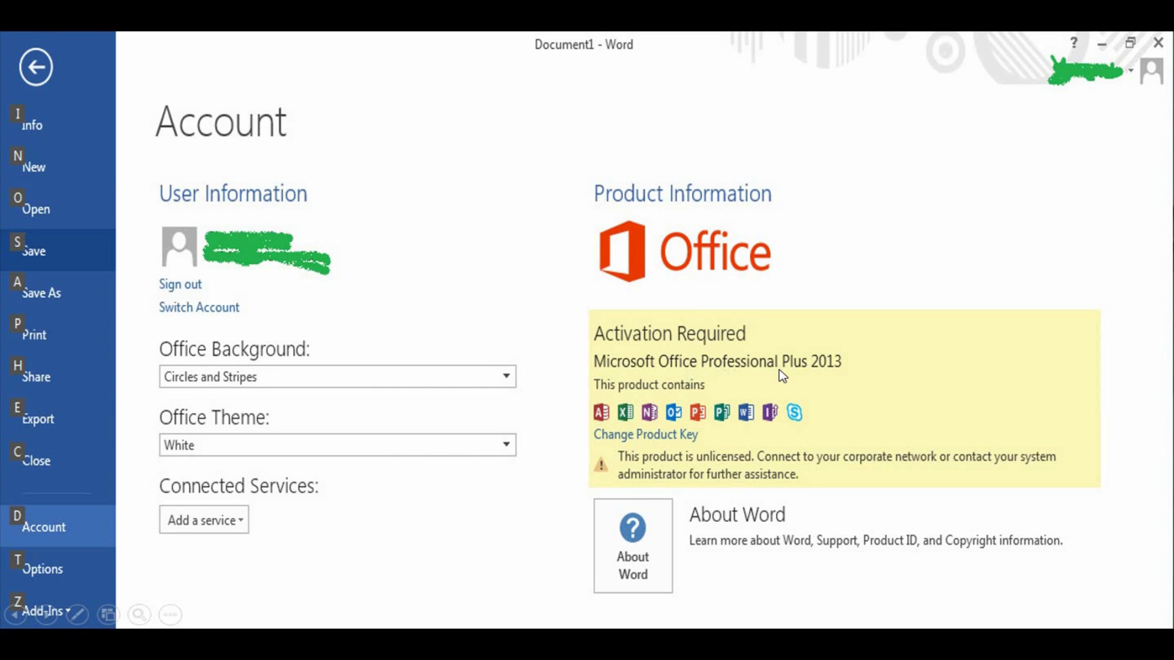
mouse_move(845, 377)
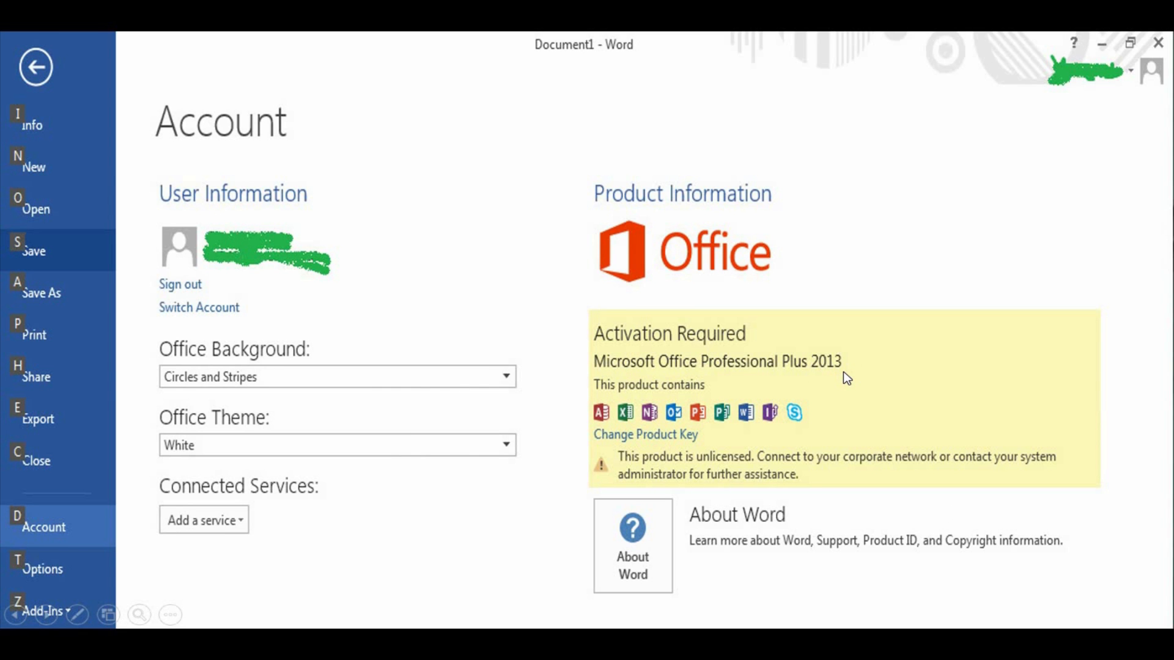
mouse_move(599, 338)
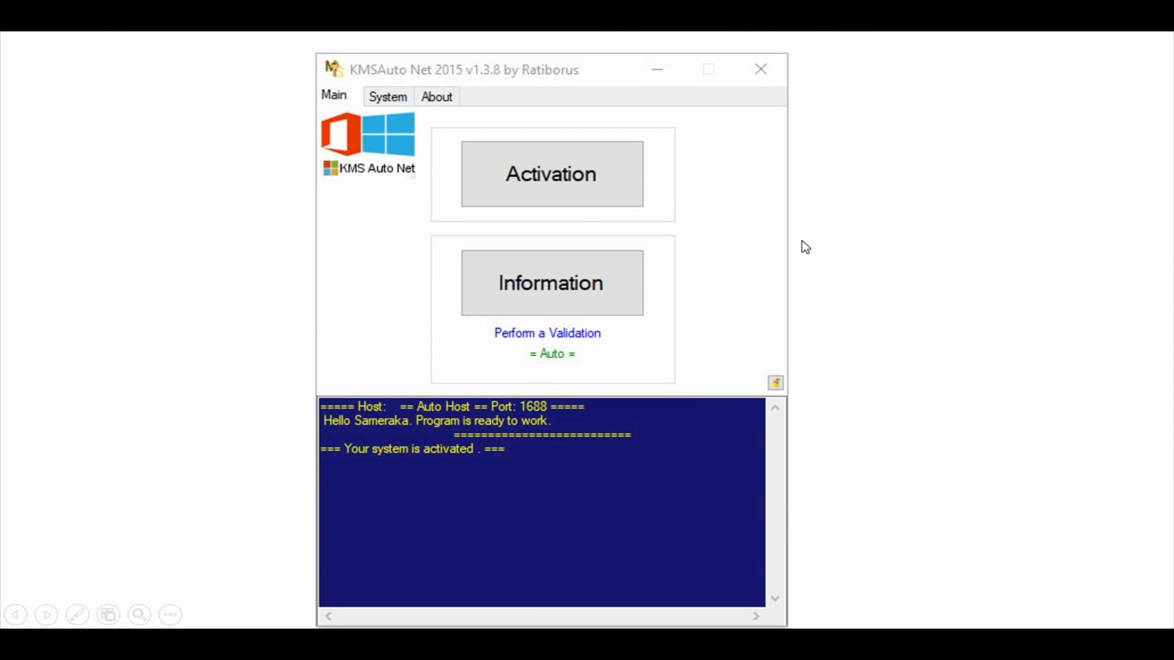
mouse_move(405, 81)
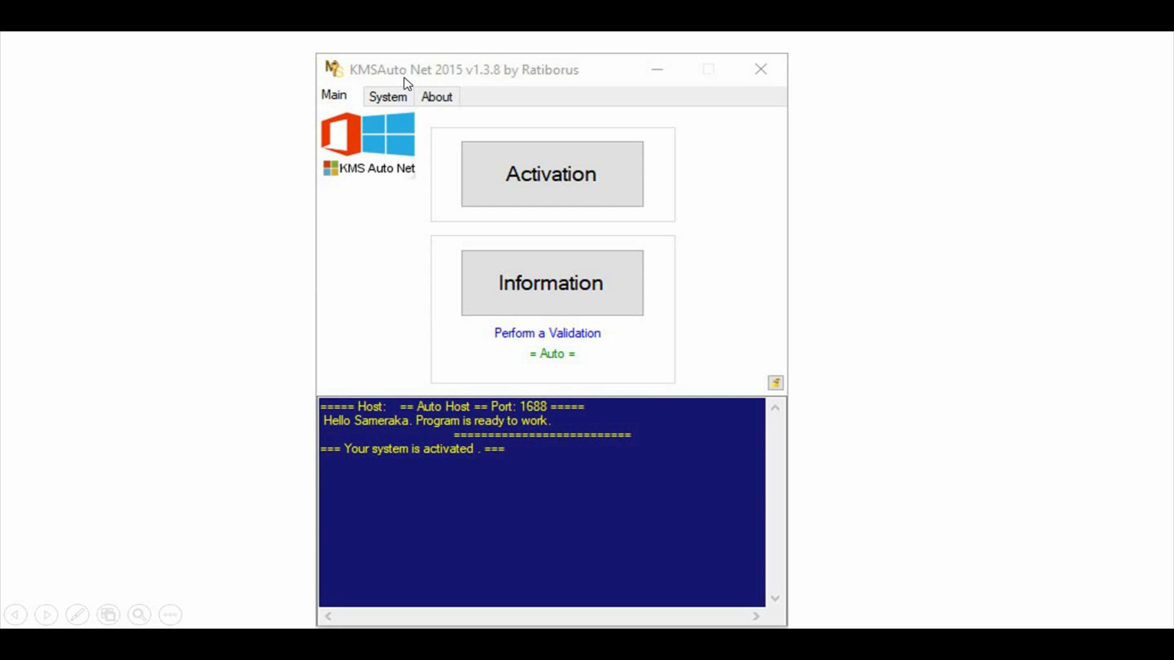
mouse_move(503, 186)
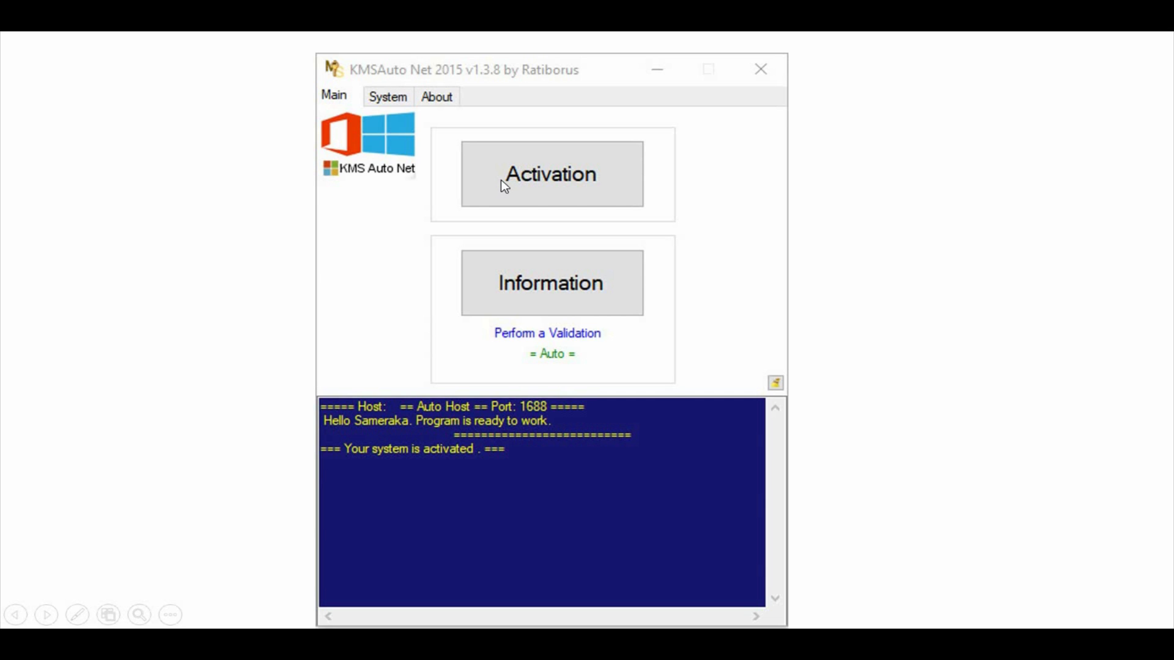
mouse_move(709, 235)
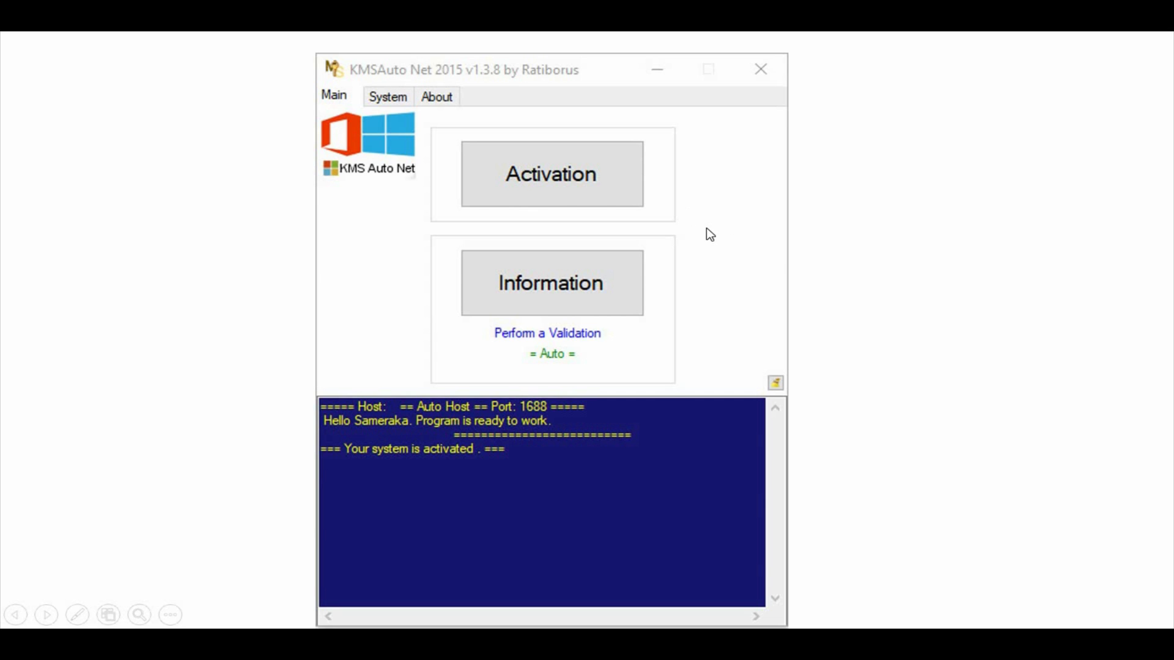
- Advance the slideshow to the slide showing the extracted KMSAuto Net folder
left_click(759, 69)
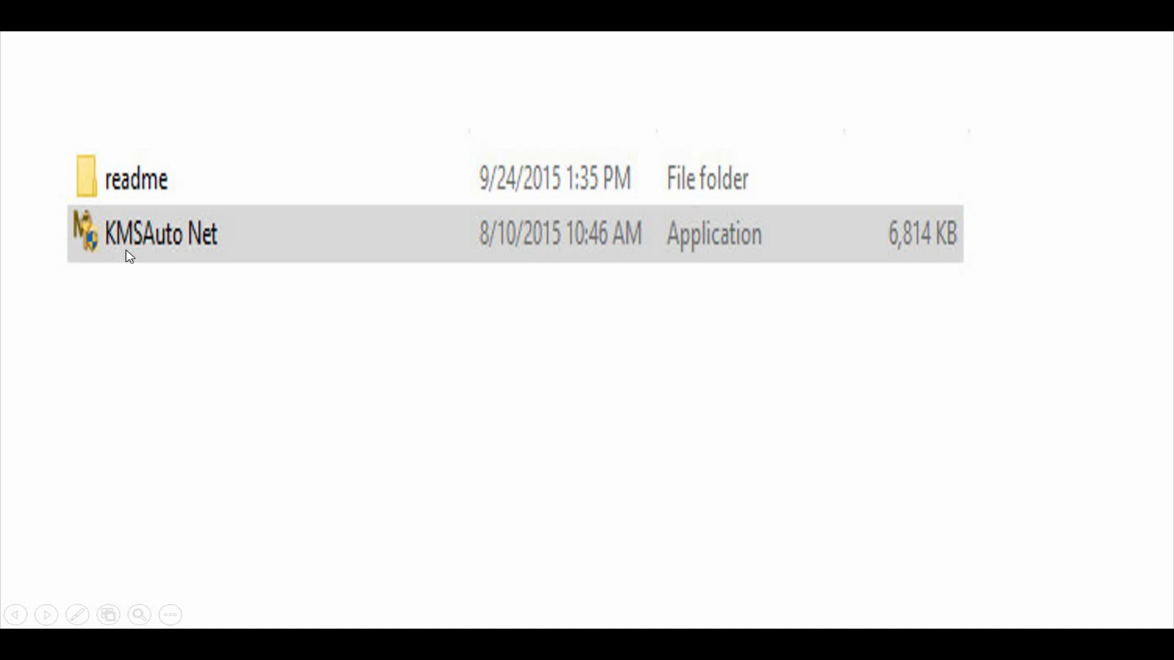
mouse_move(82, 241)
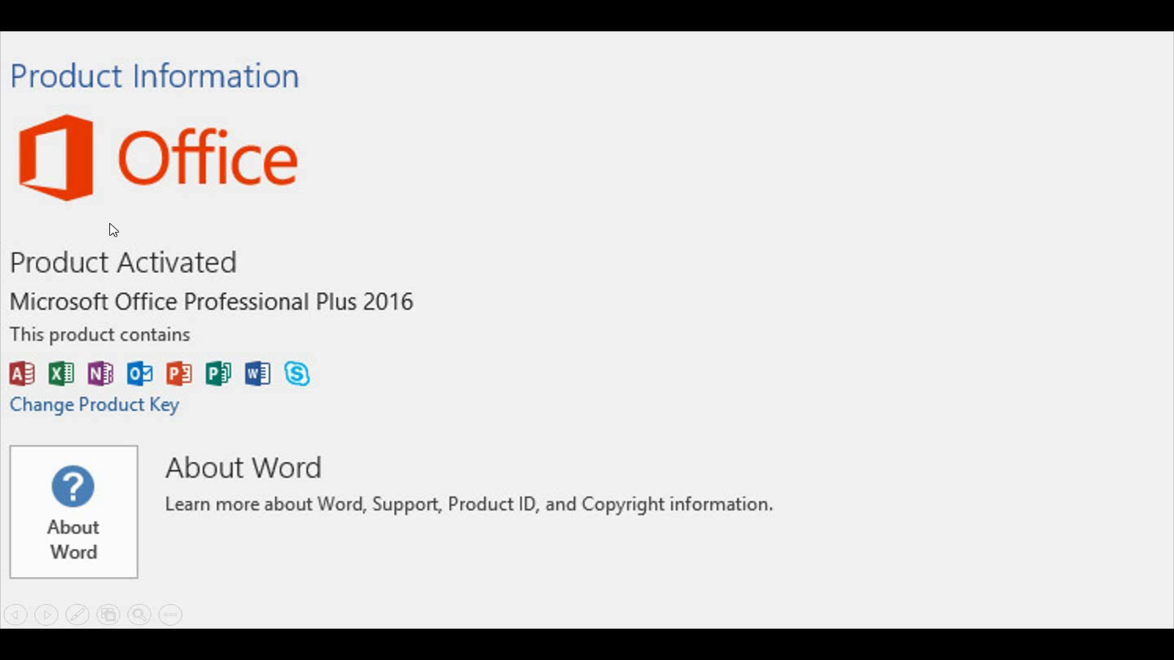
mouse_move(346, 182)
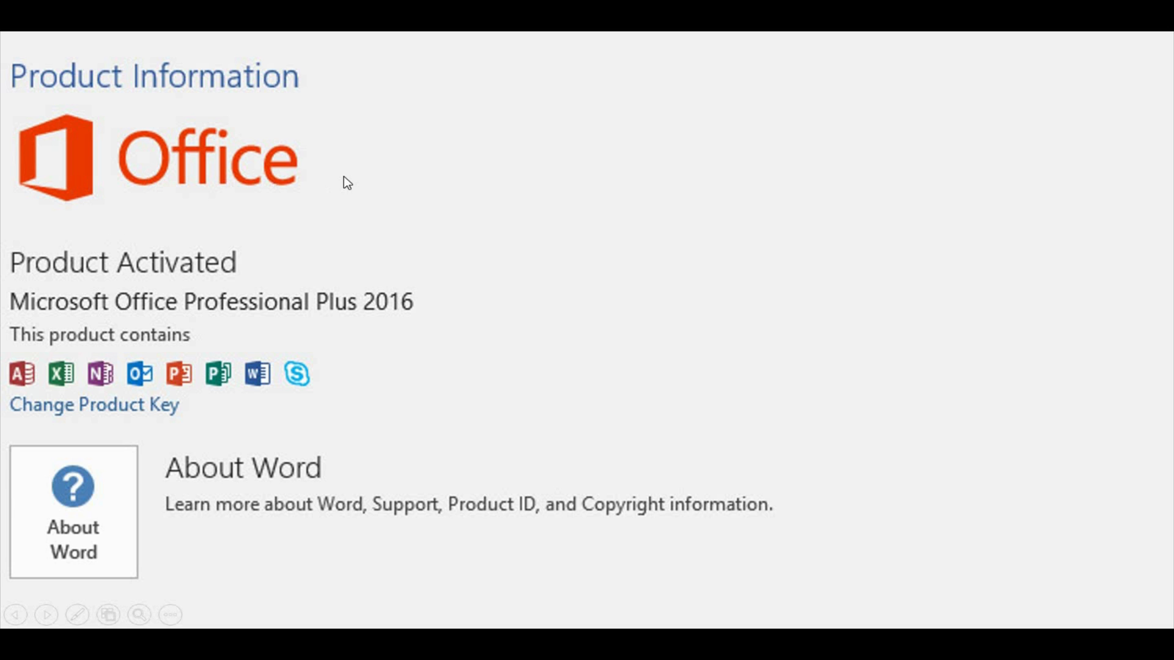
mouse_move(429, 309)
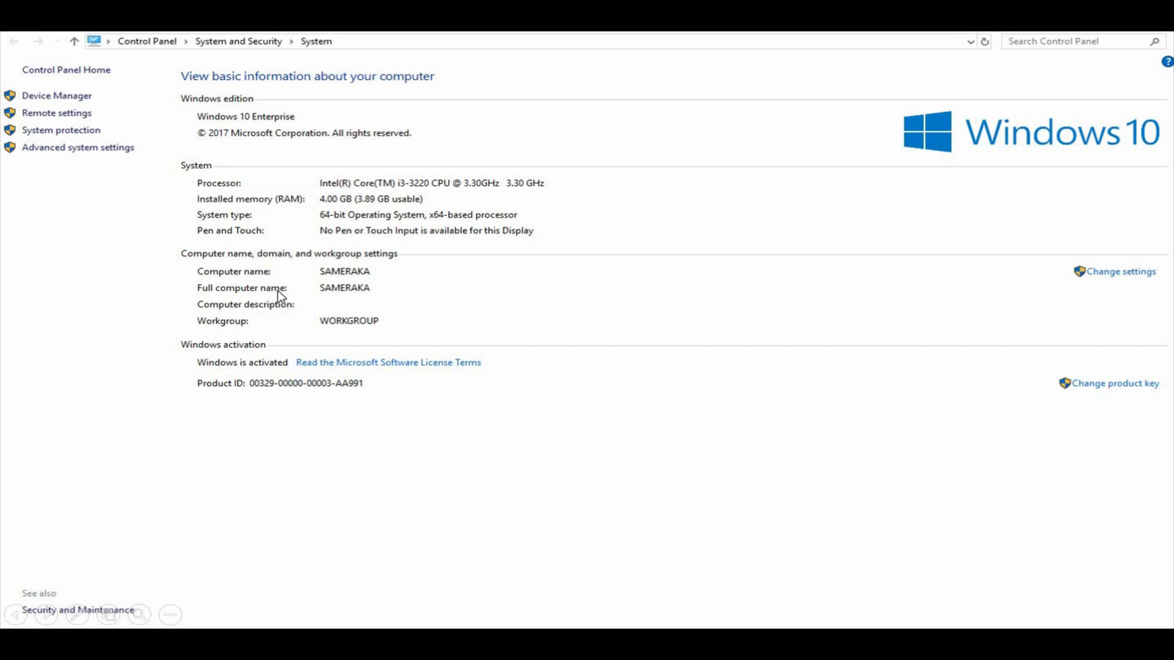
mouse_move(279, 372)
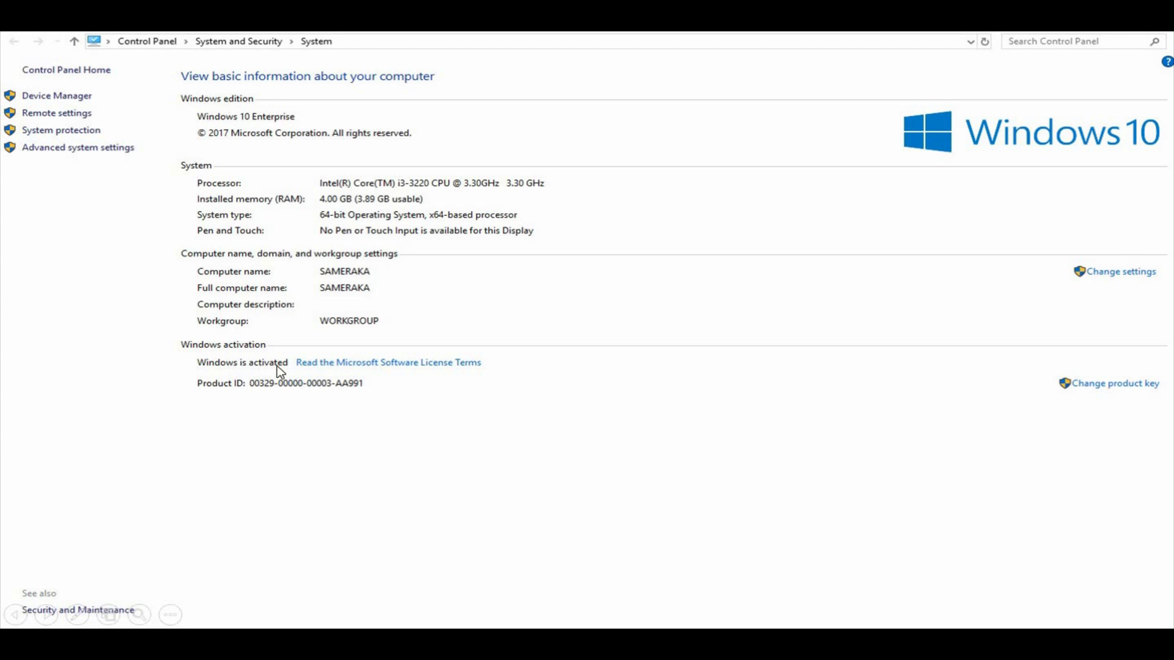
mouse_move(250, 372)
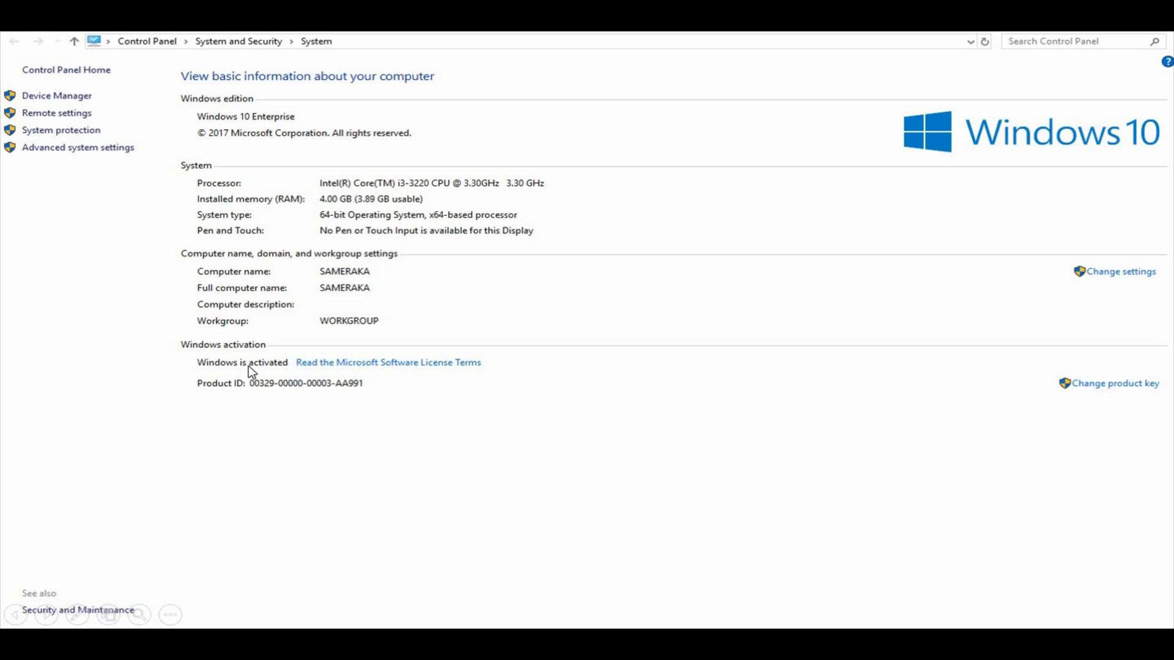
mouse_move(262, 301)
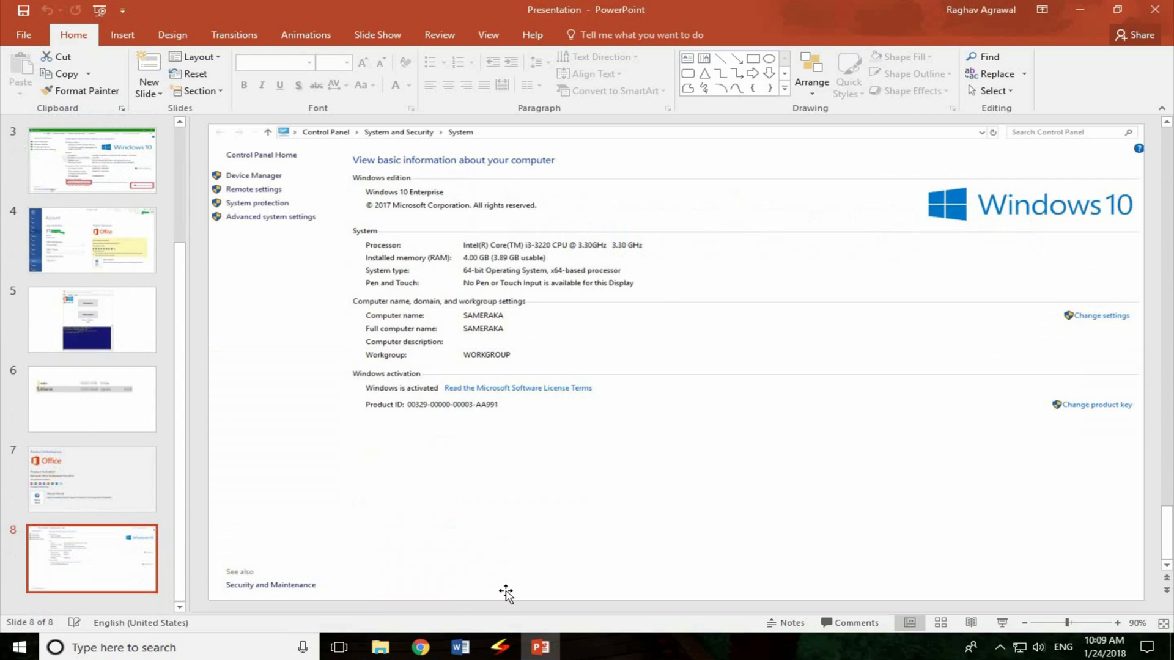
- Switch from the finished slideshow to Google Chrome on the taskbar
left_click(420, 648)
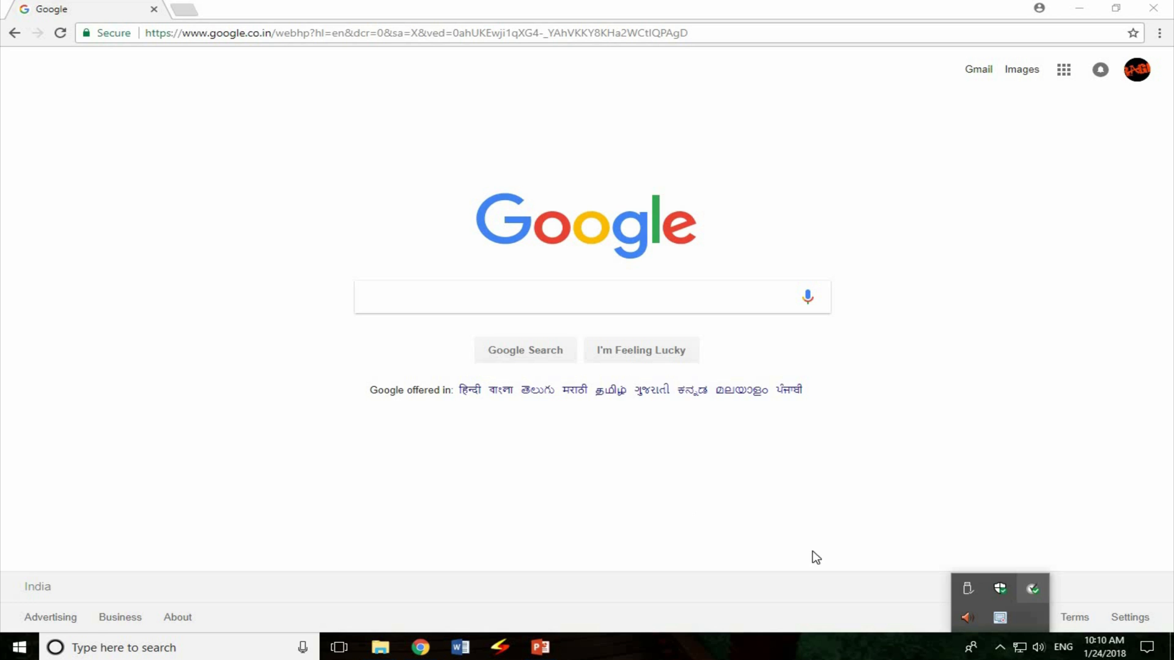
- Turn Norton Auto-Protect off until system restart from the Advanced settings, then close Norton
left_click(1030, 588)
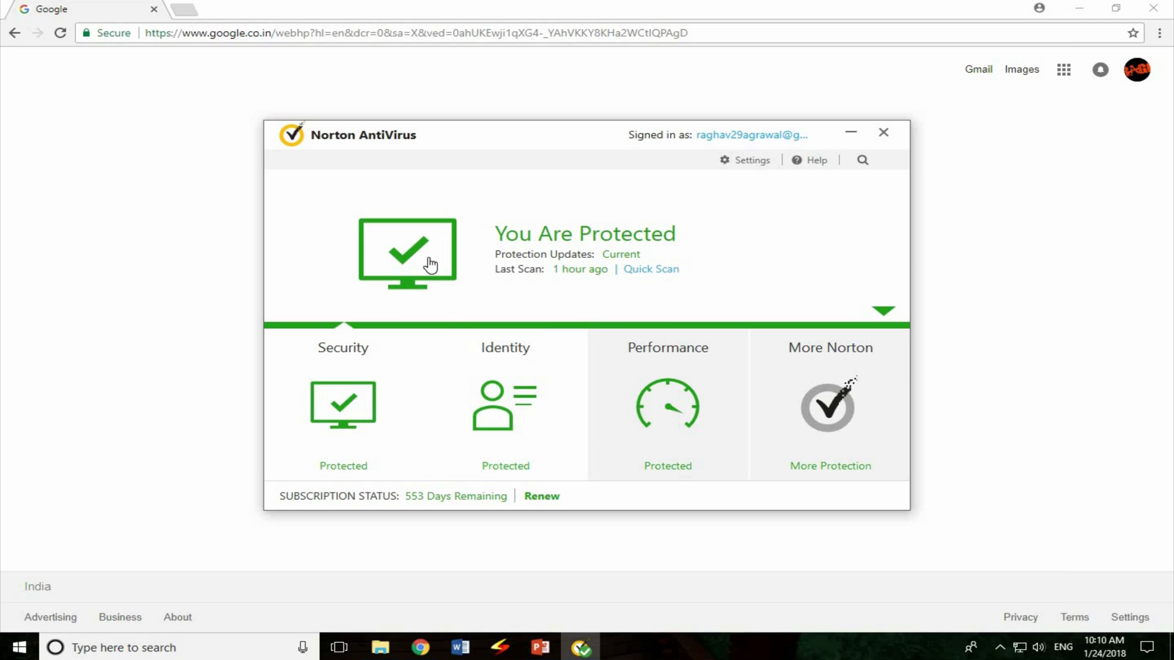
left_click(882, 310)
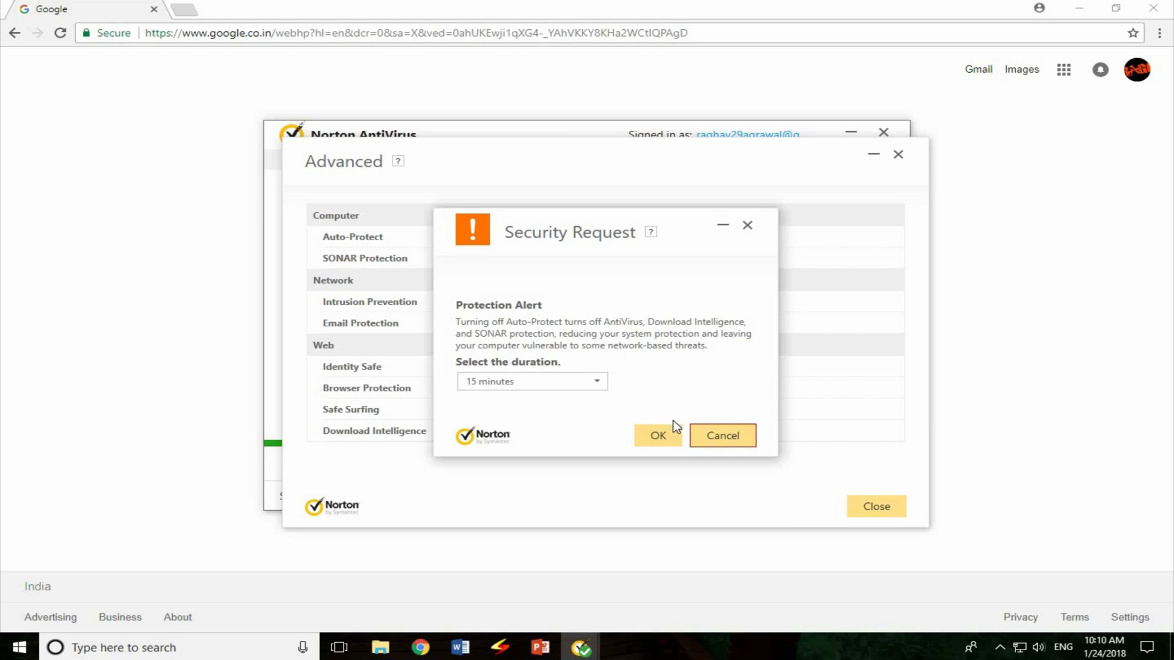
left_click(532, 382)
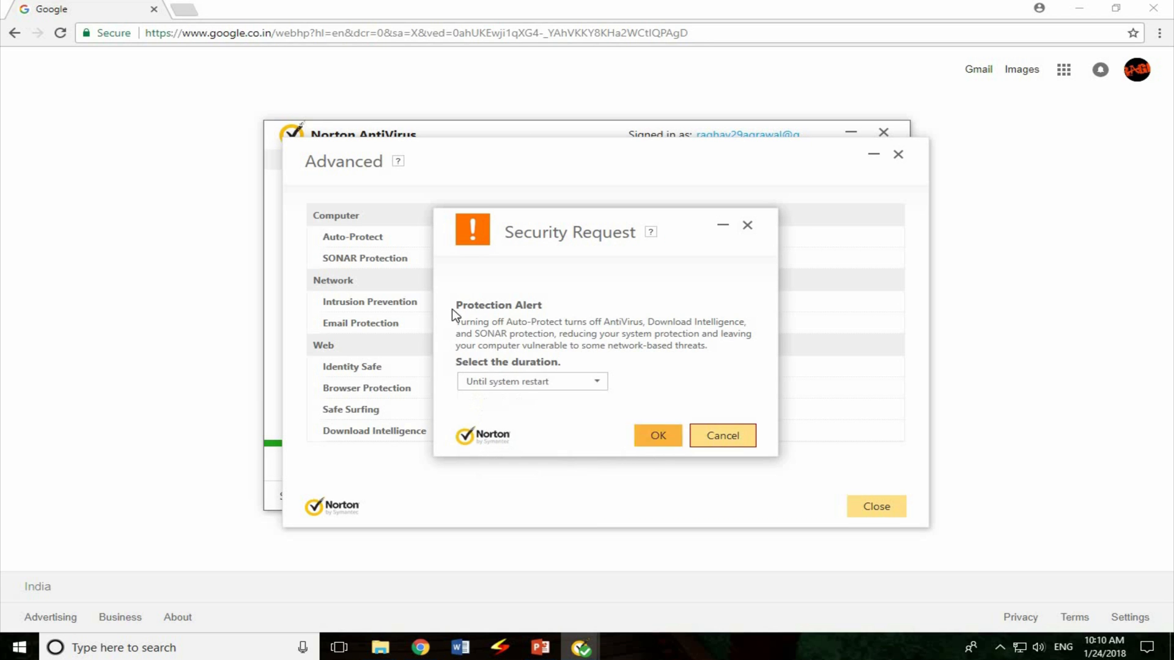
left_click(658, 435)
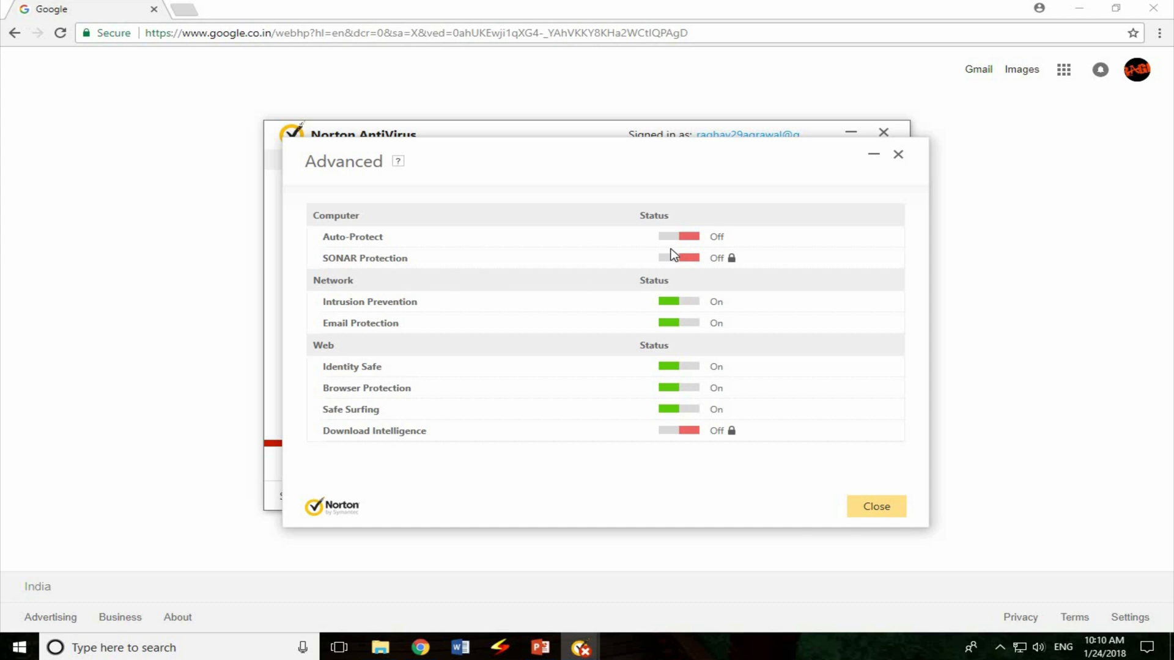
left_click(875, 506)
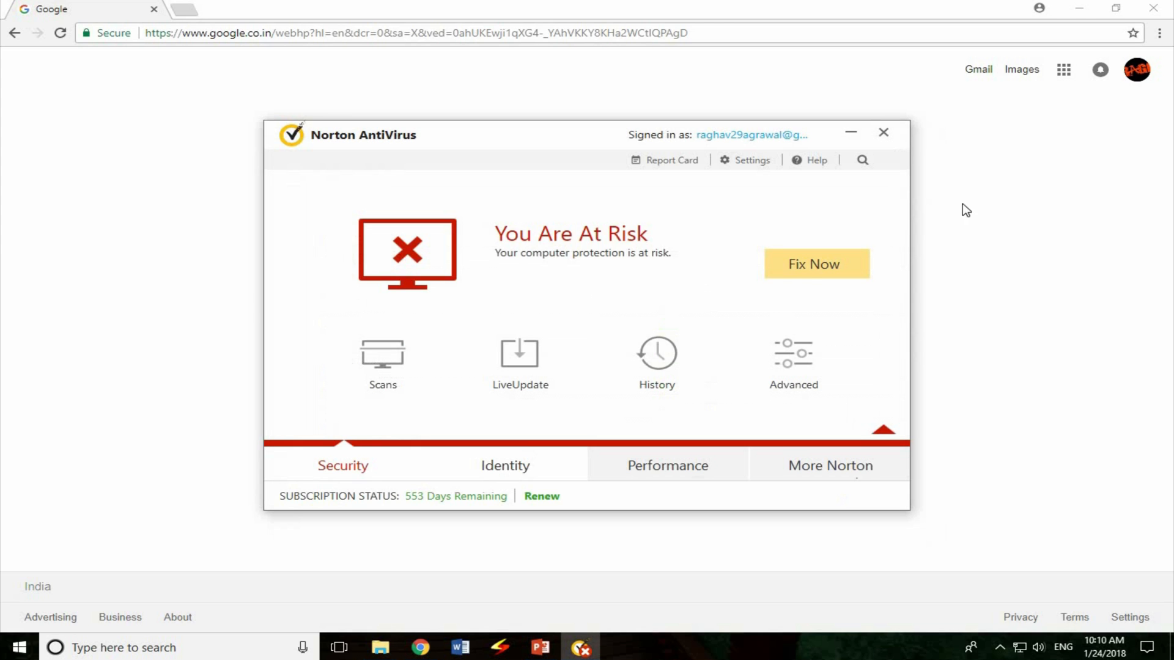
left_click(883, 132)
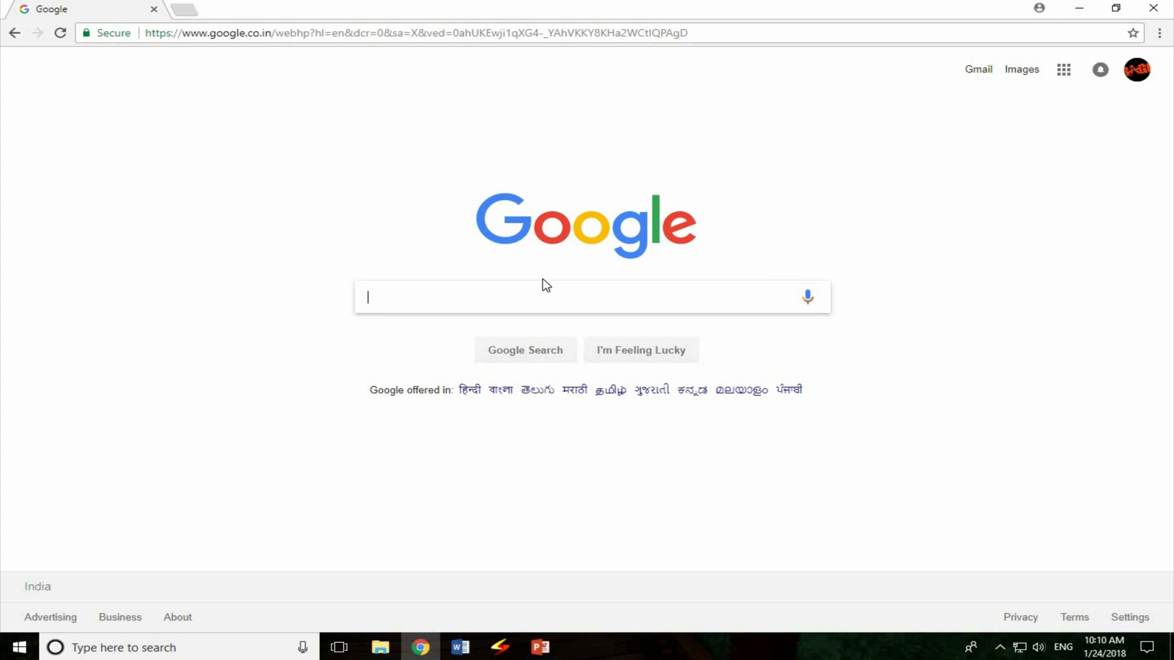
- Search Google for myservlet.ml and open the myservlet.ml website
left_click(412, 32)
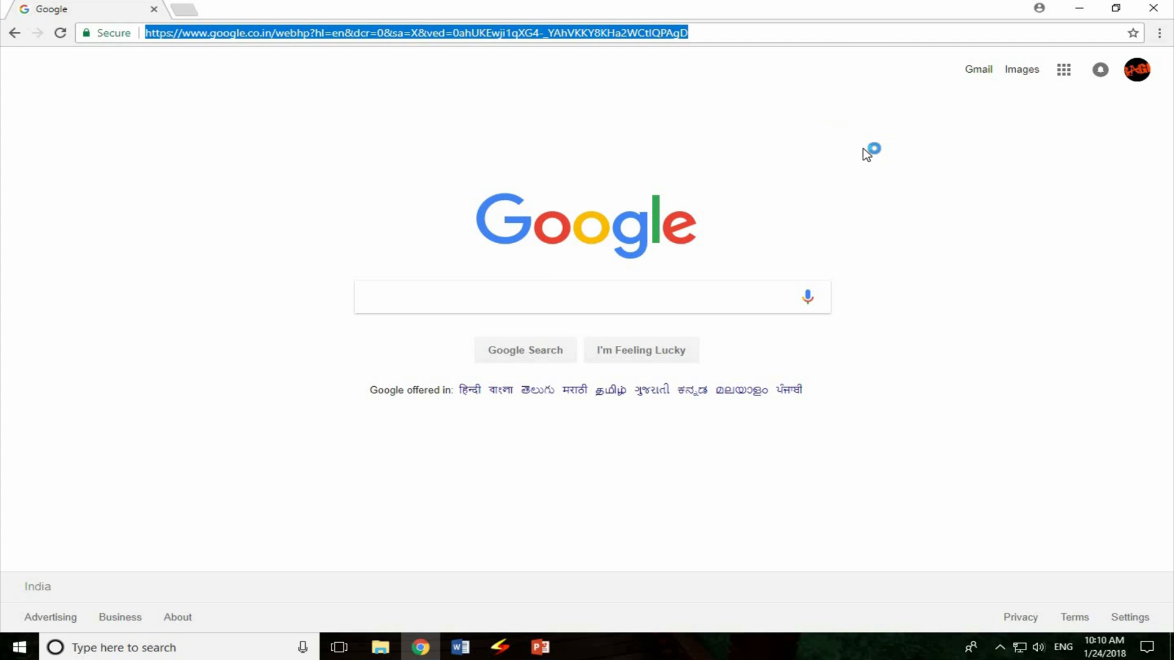
type("myservle")
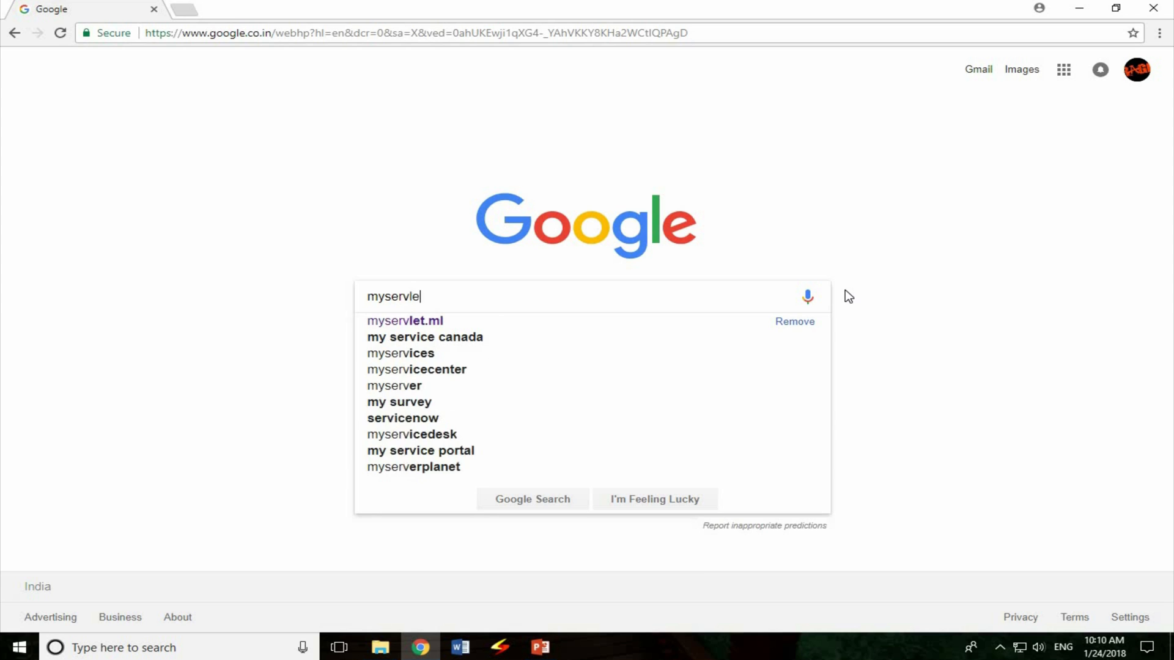
left_click(405, 320)
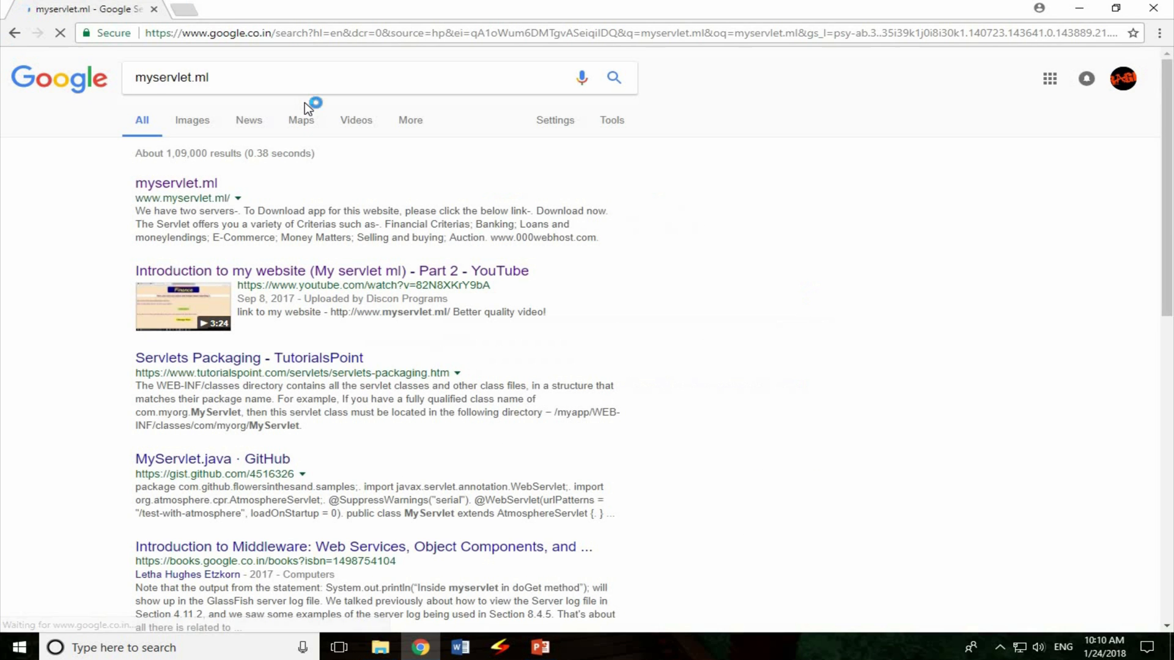
left_click(176, 182)
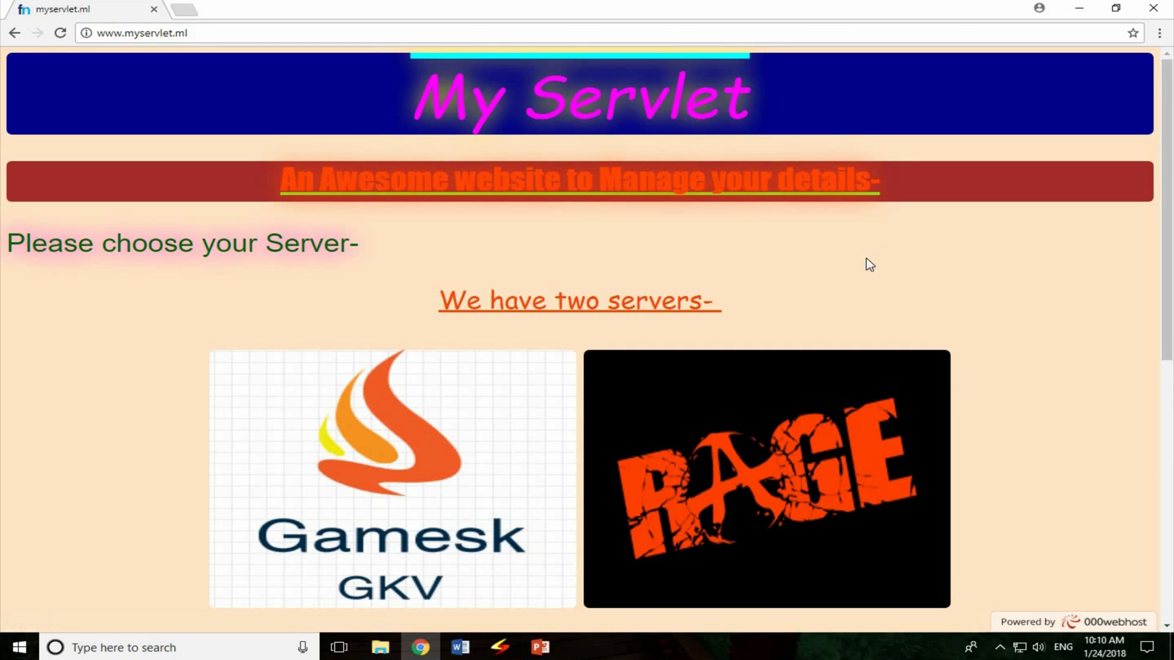
- Download the KMSAuto Net 2015 v1.3.8 Portable zip and save it to the Desktop
scroll("down", 3)
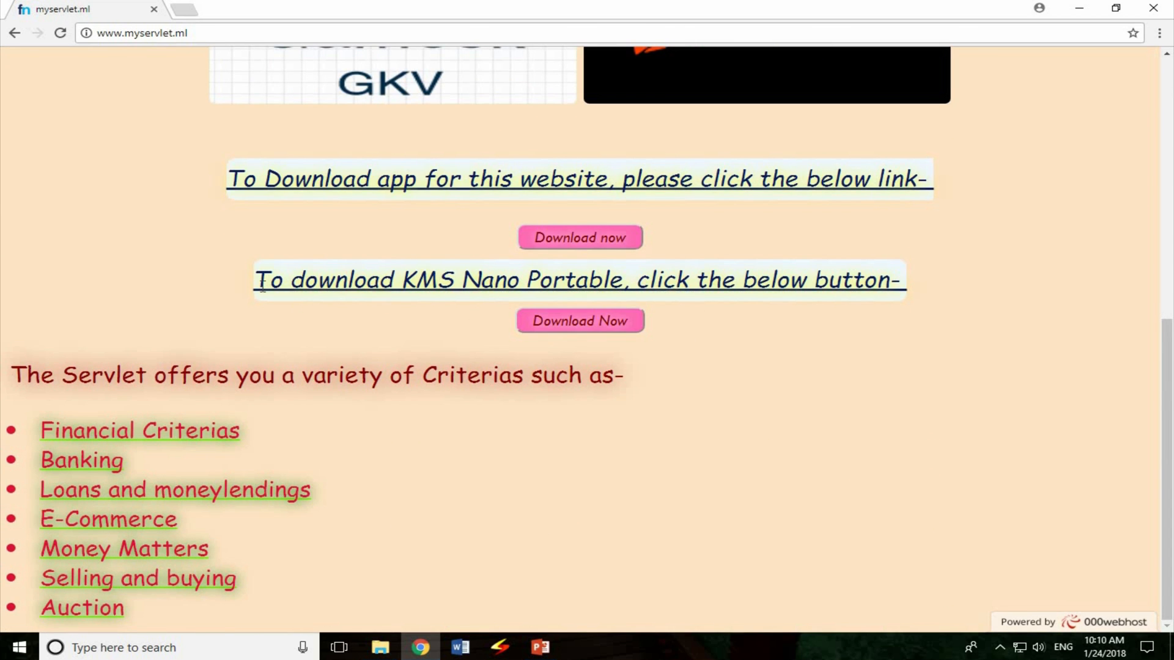
double_click(758, 278)
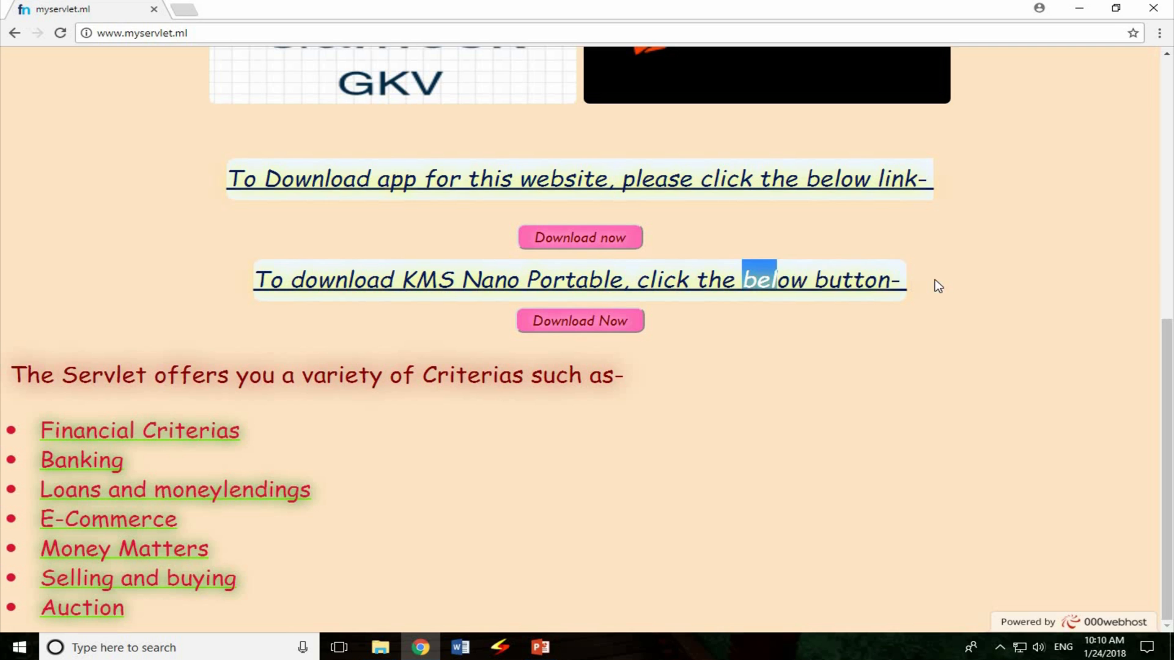
left_click(579, 321)
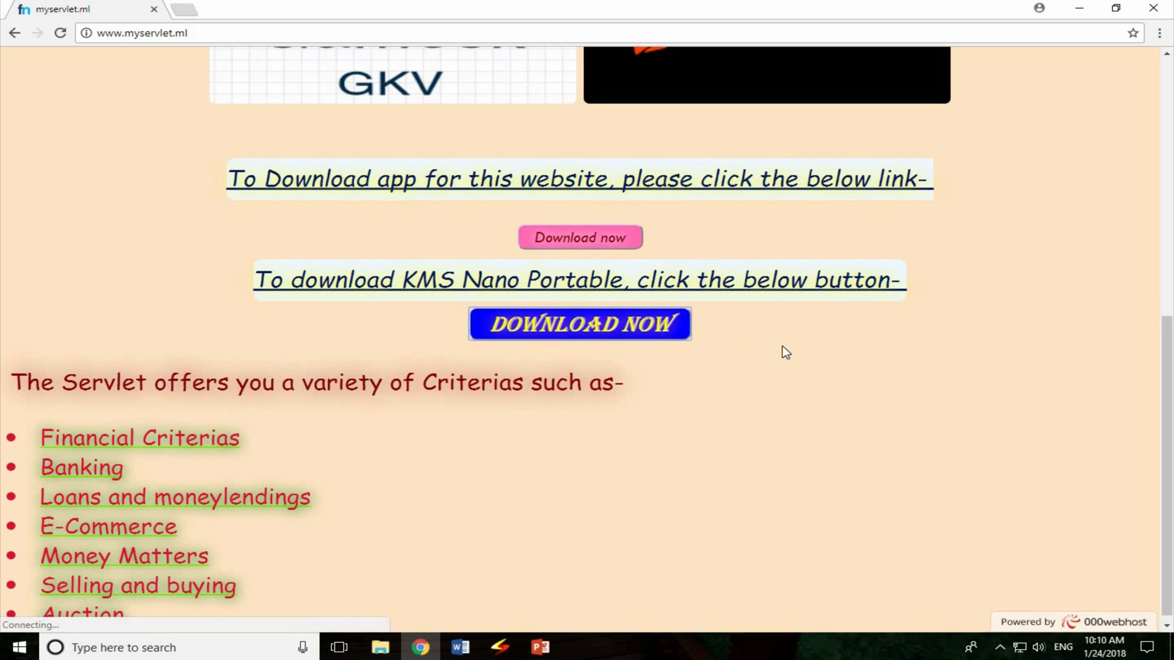
left_click(579, 323)
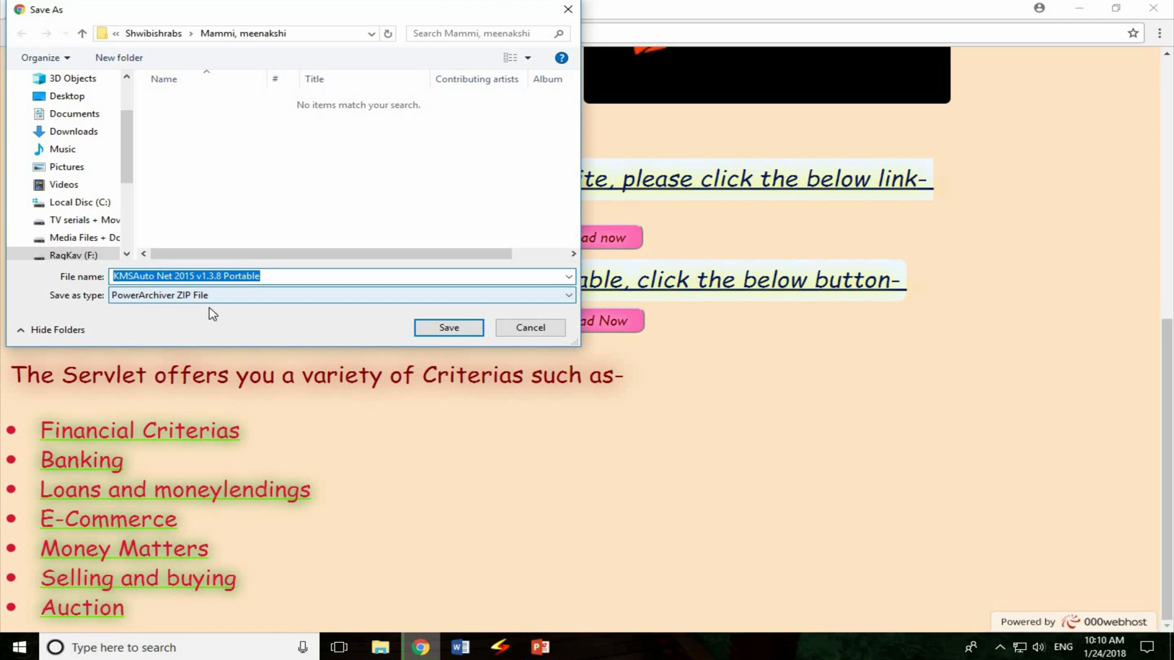
scroll("up", 3)
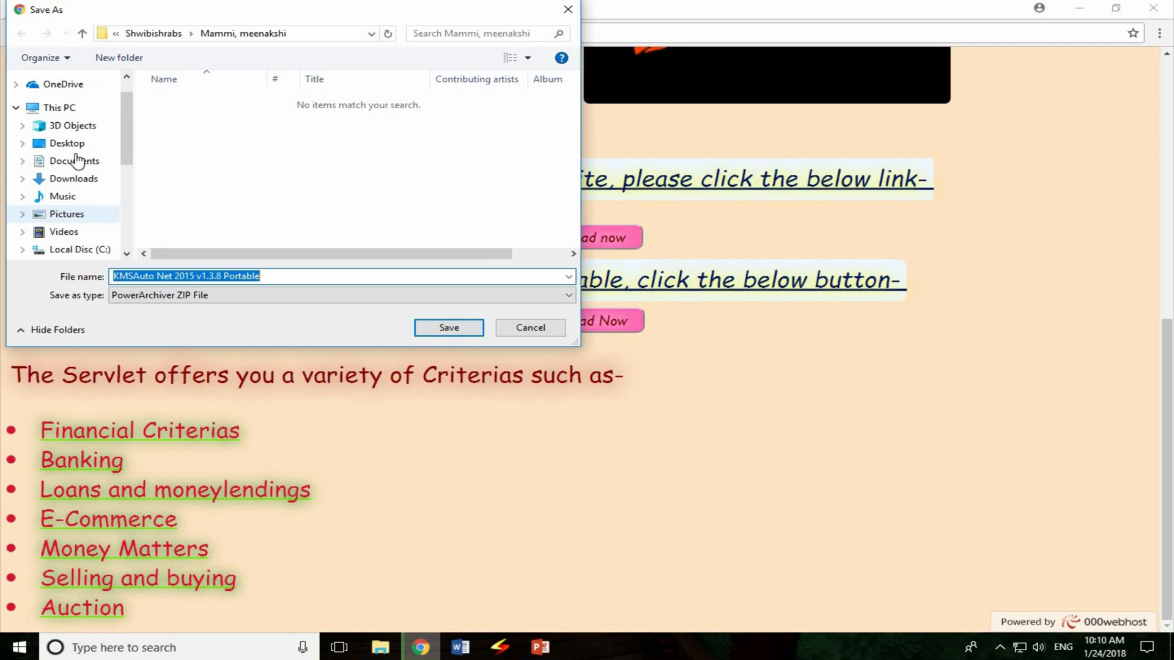
left_click(66, 143)
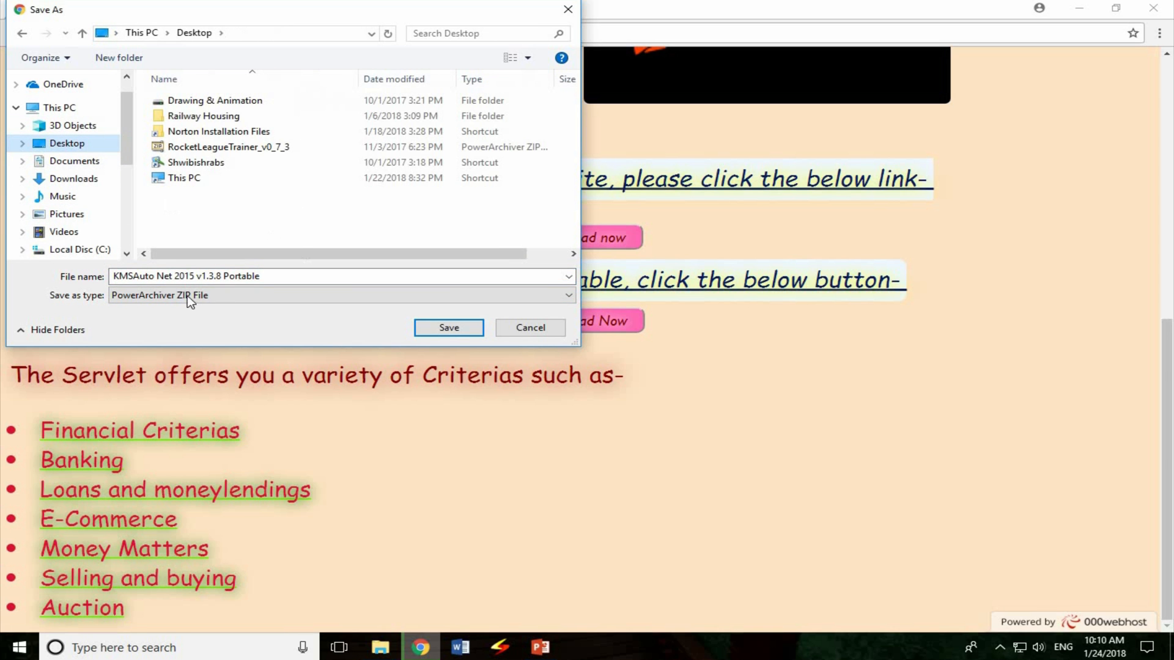
left_click(530, 328)
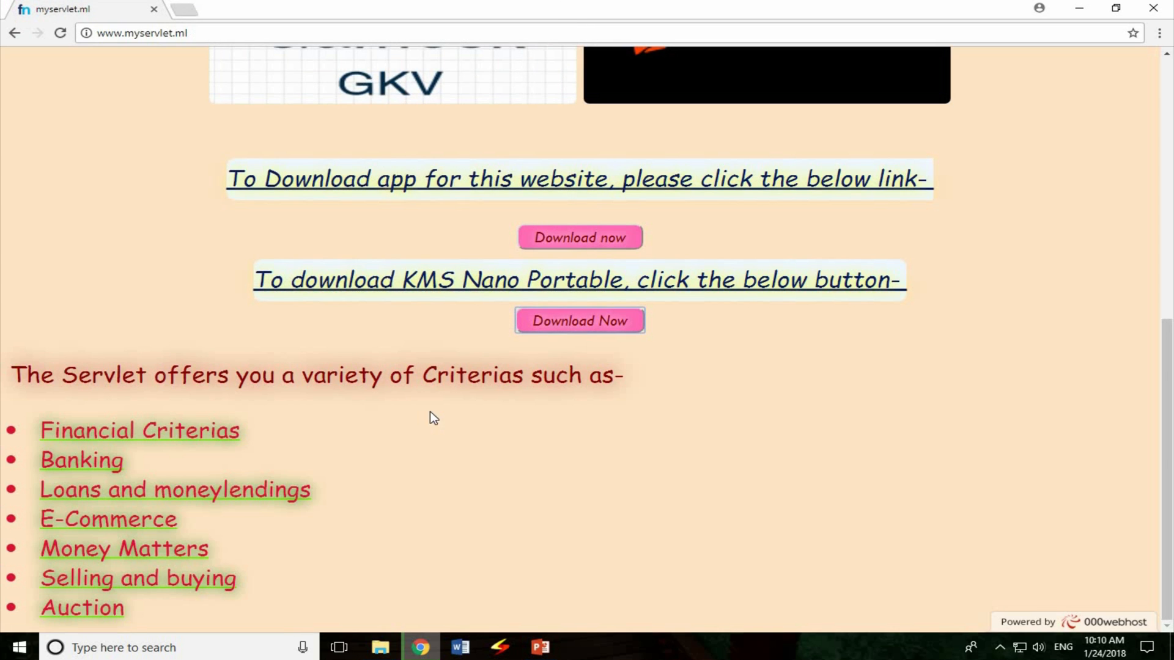
left_click(579, 321)
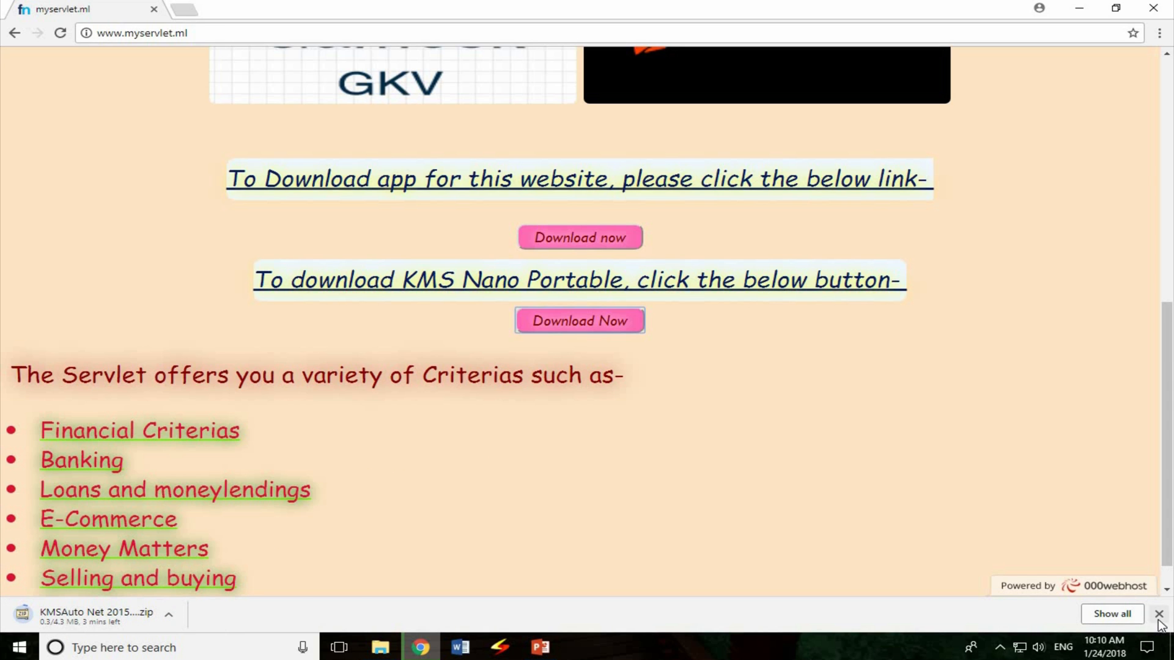
left_click(1159, 614)
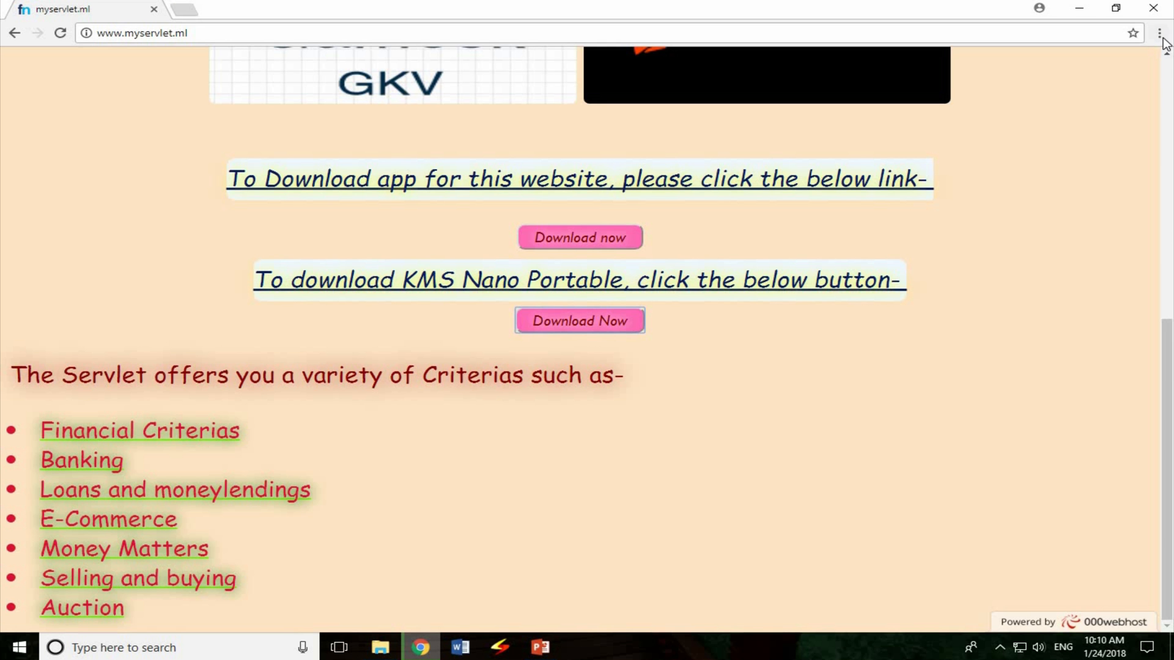
left_click(1159, 33)
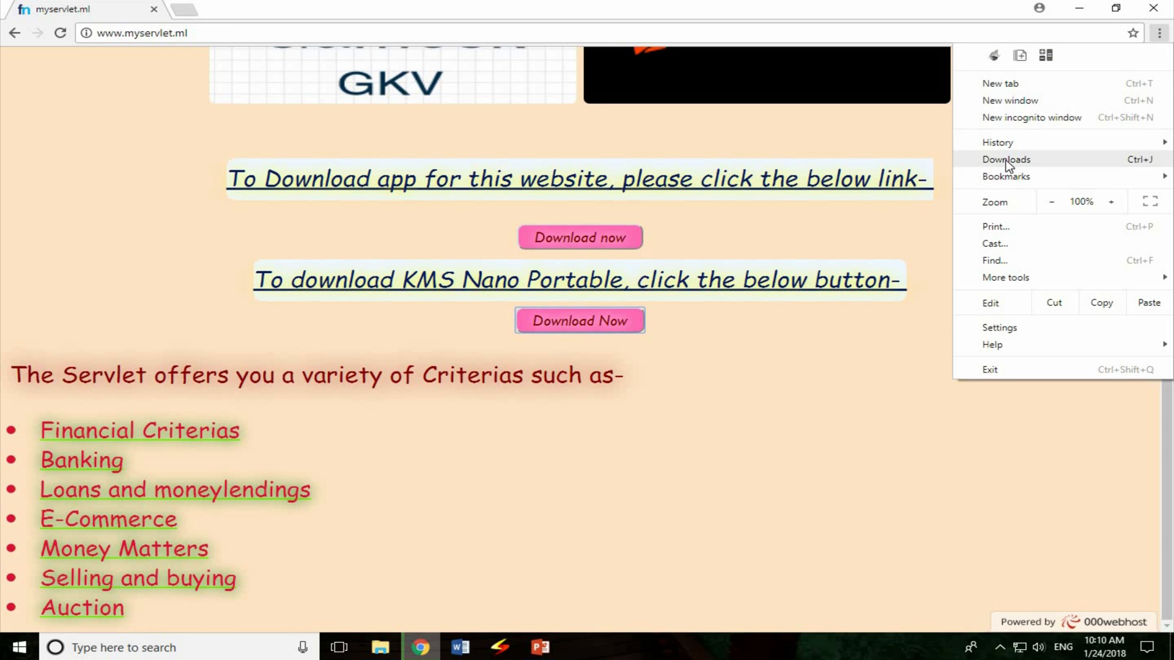
left_click(1005, 159)
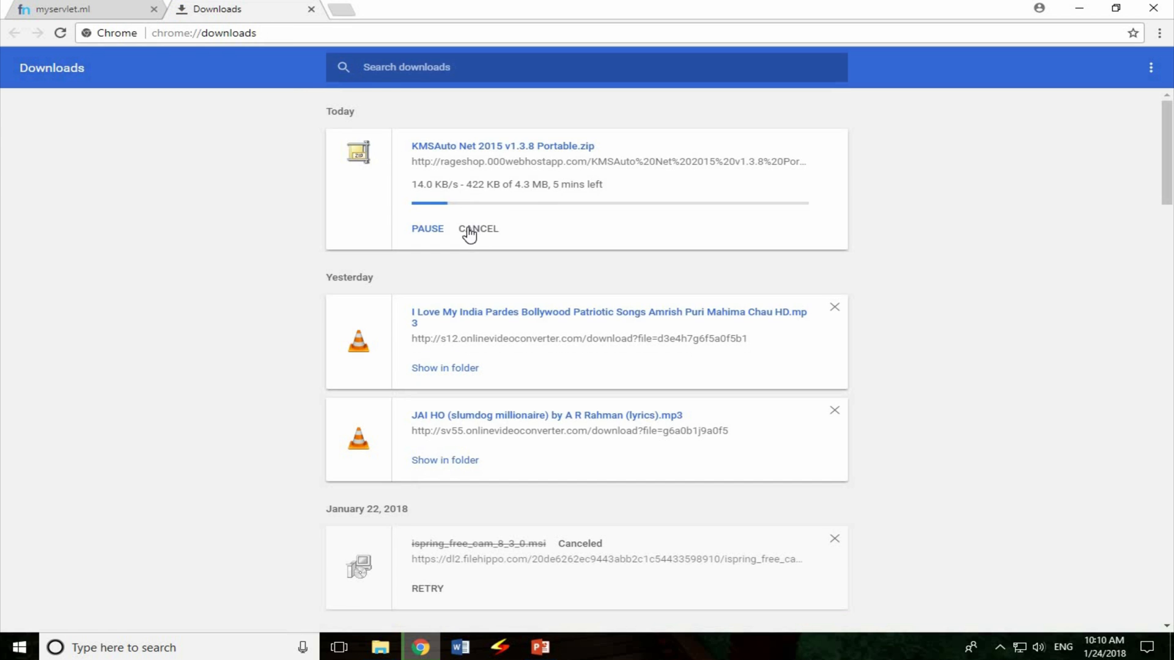
left_click(311, 9)
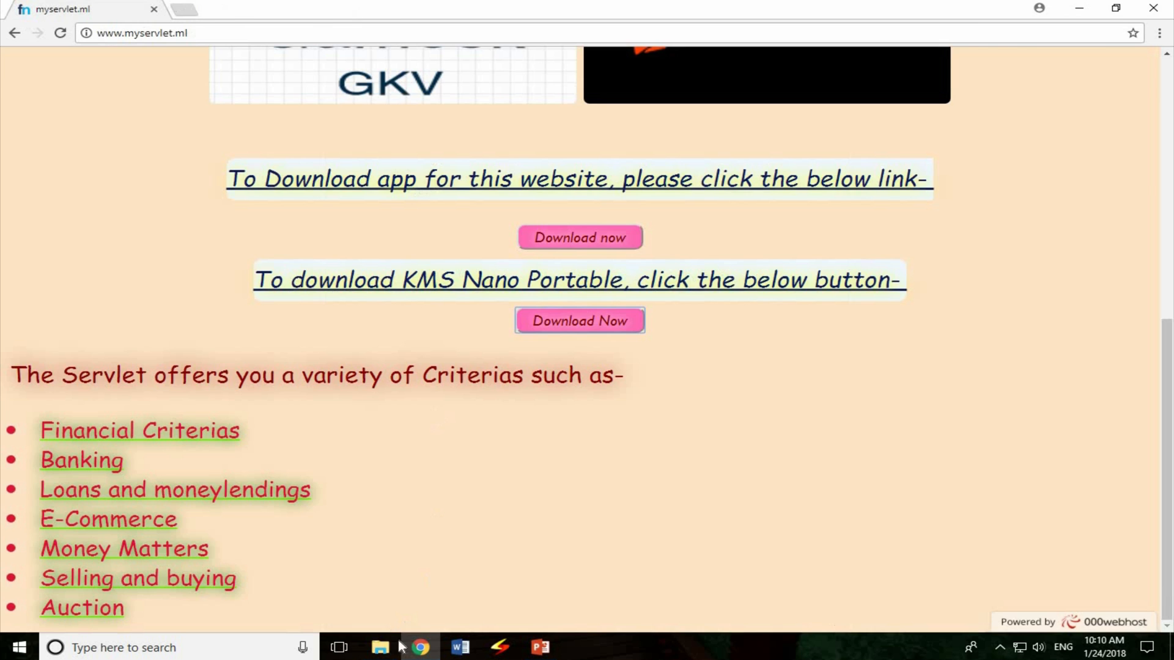
left_click(380, 648)
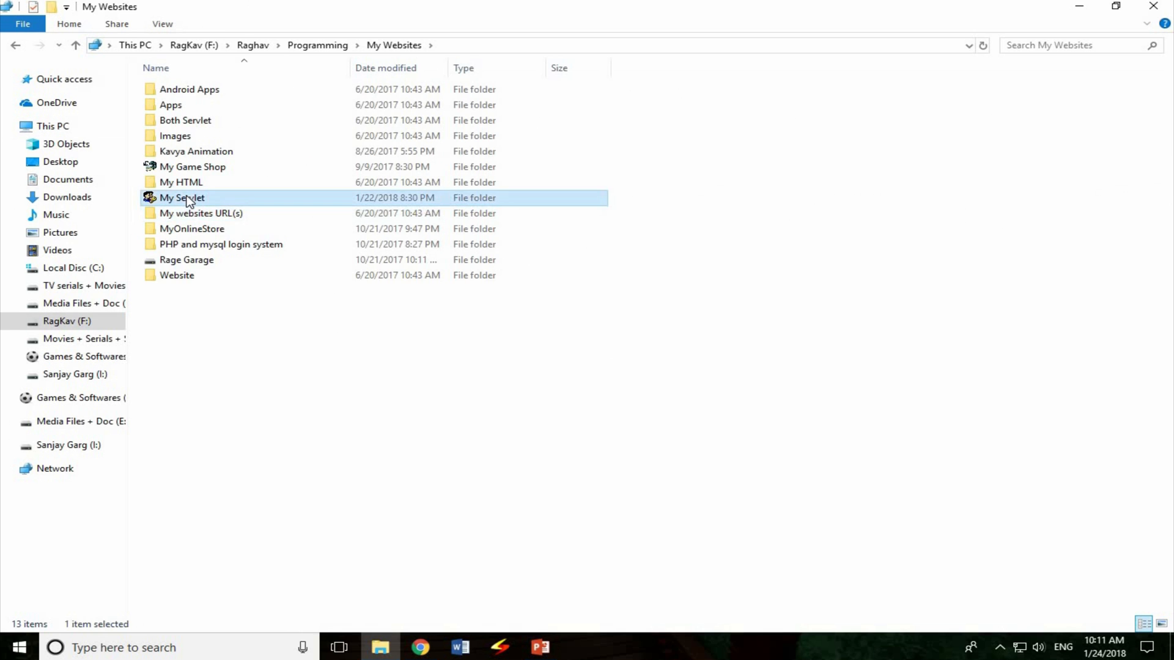
- Open the My Servlet folder and locate the KMSAuto Net 2015 v1.3.8 Portable zip
double_click(182, 198)
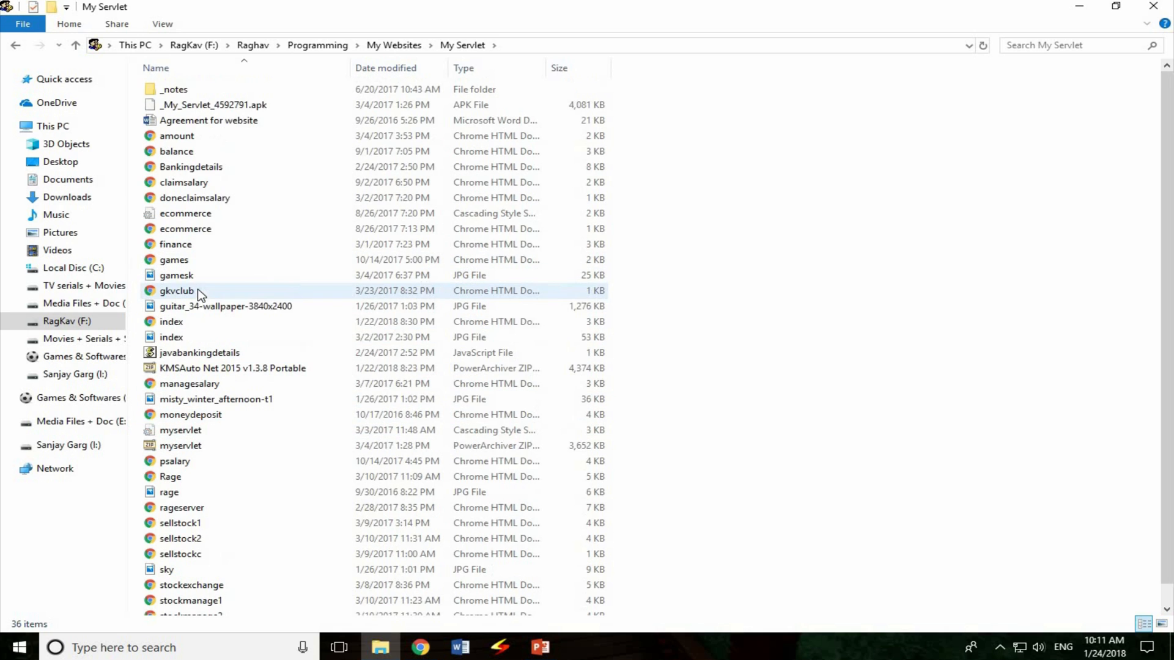
scroll("down", 3)
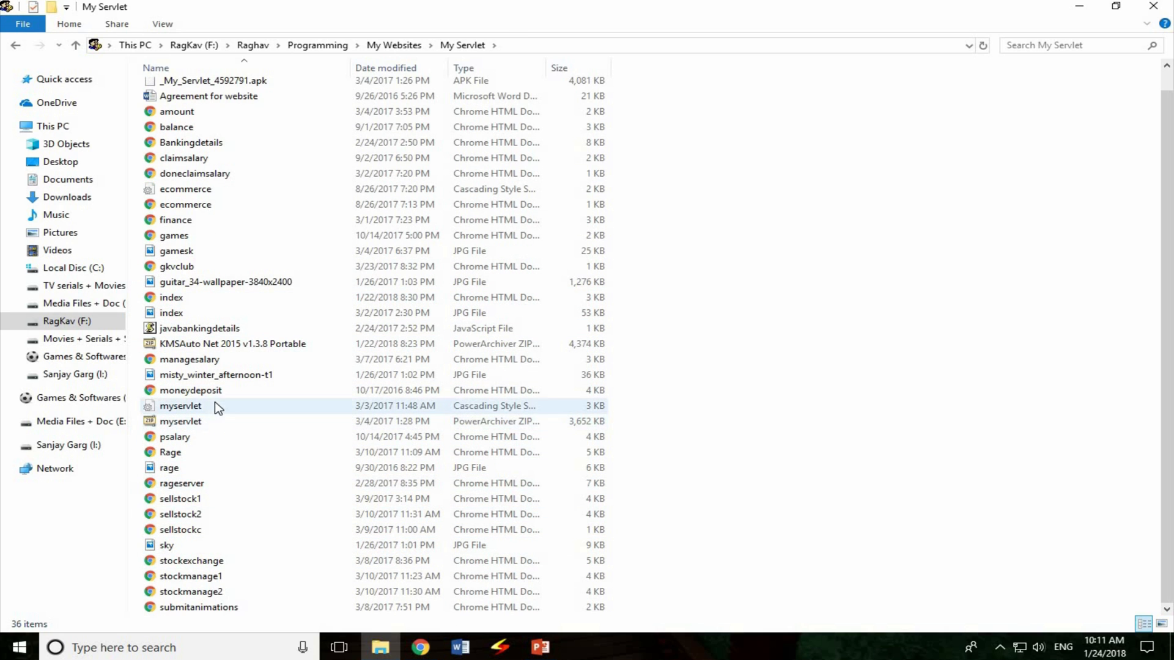
right_click(232, 344)
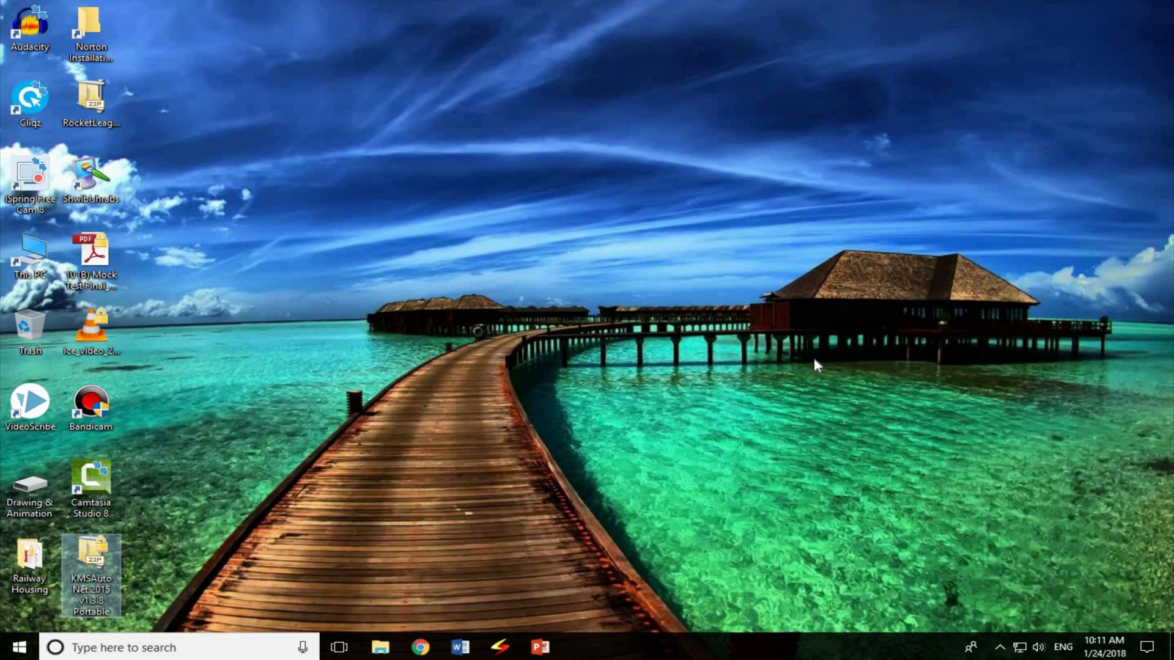
- Extract the KMSAuto Net zip onto the desktop and open the extracted folder
double_click(90, 572)
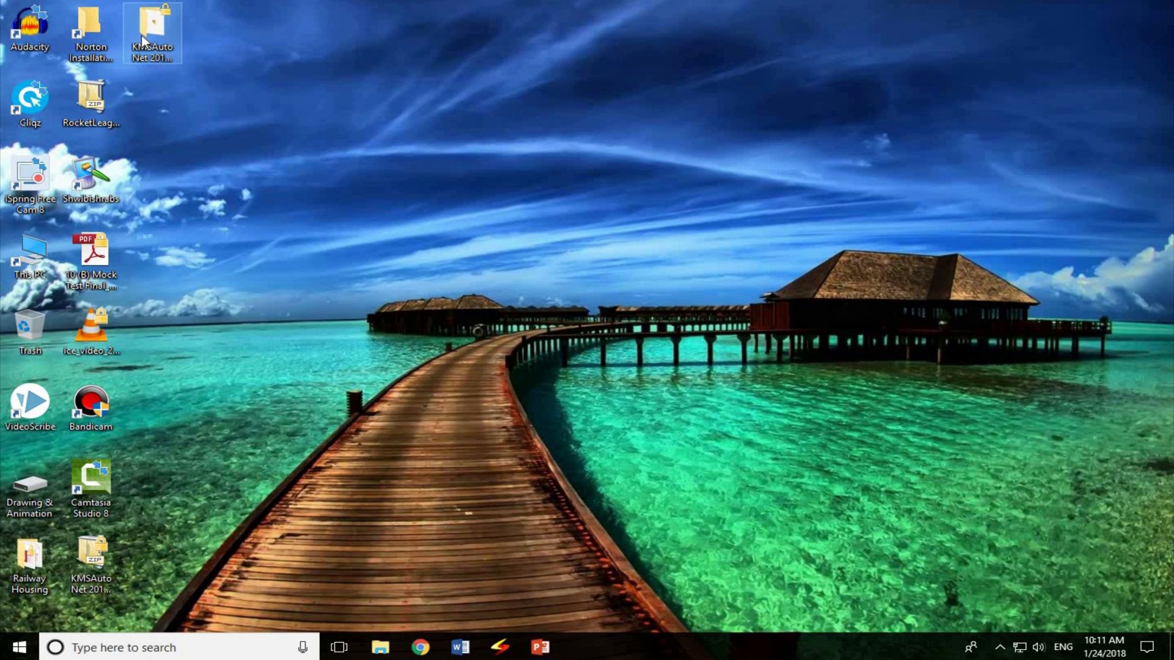
double_click(153, 26)
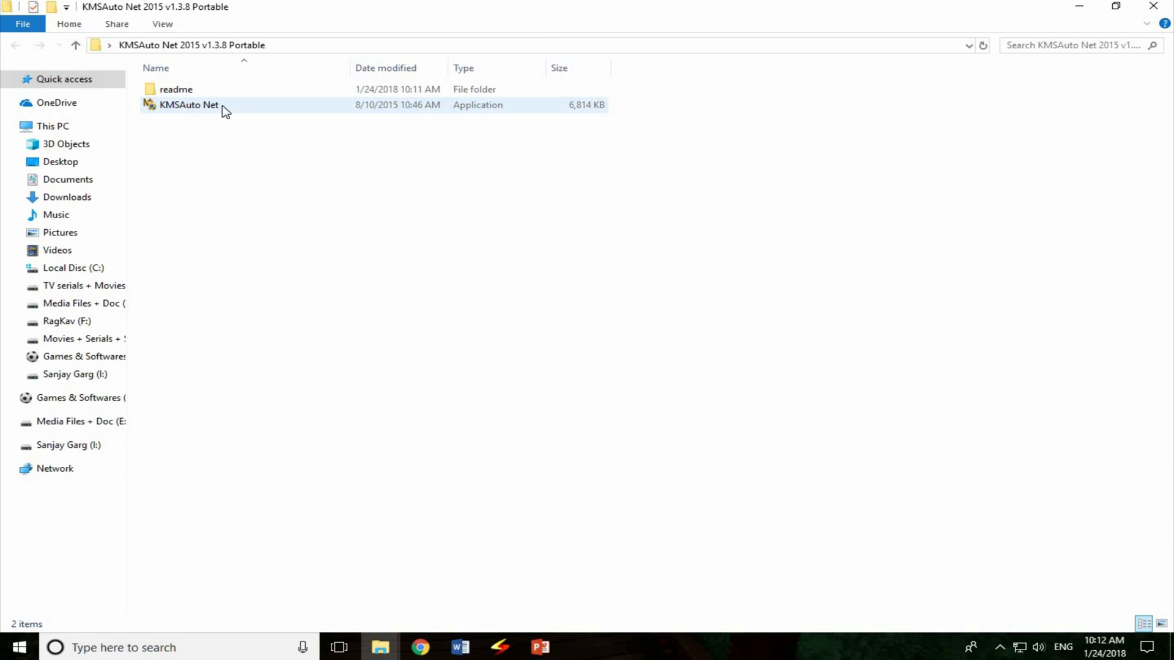
- Run KMSAuto Net.exe as administrator from the extracted folder
right_click(188, 105)
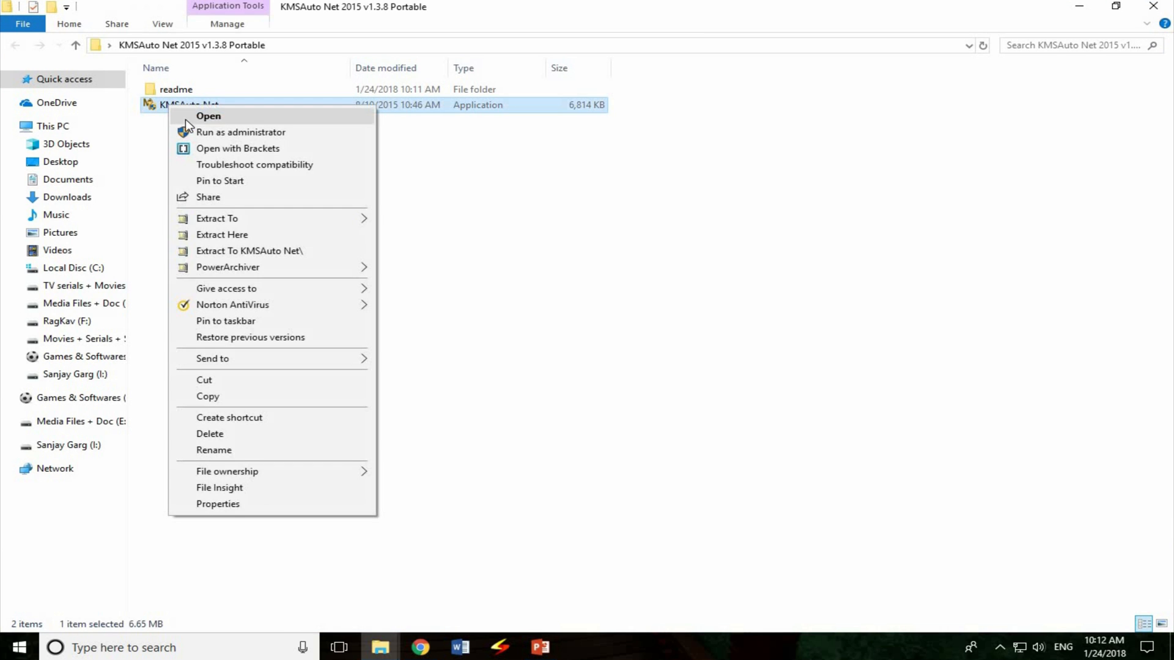
left_click(208, 116)
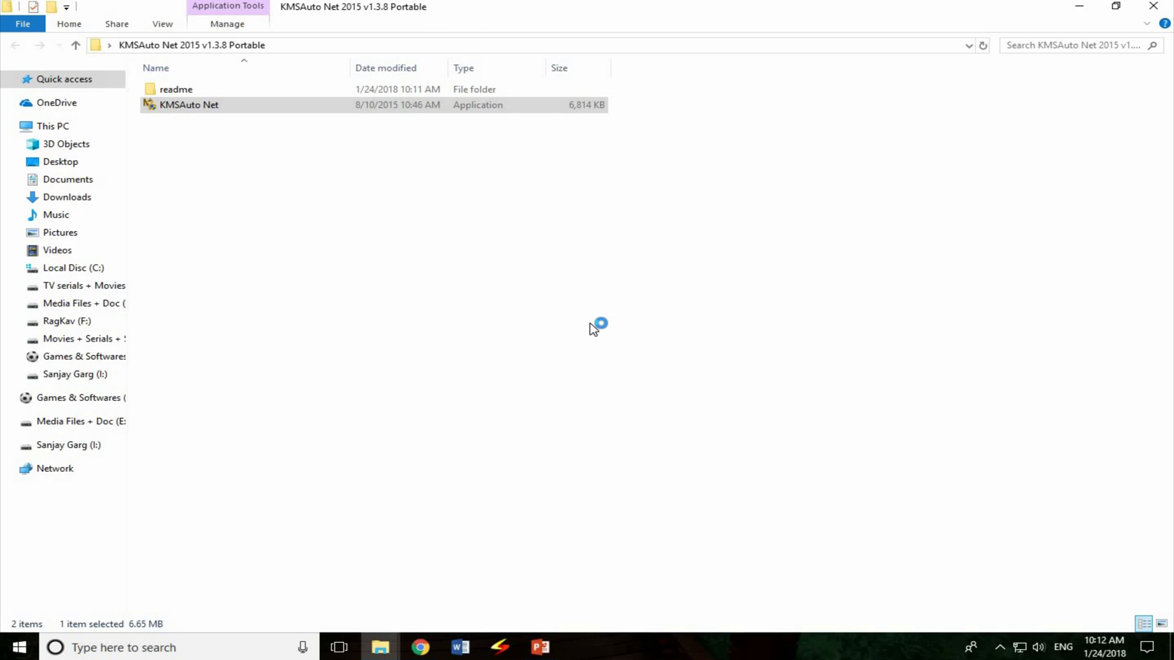
mouse_move(592, 329)
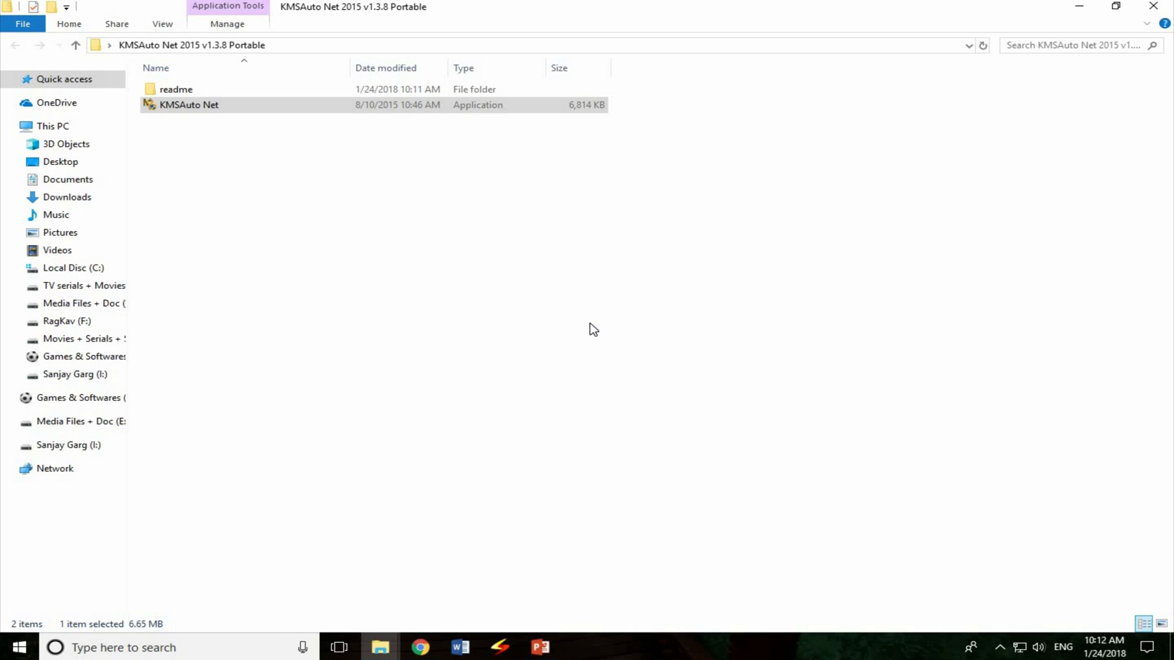
double_click(188, 104)
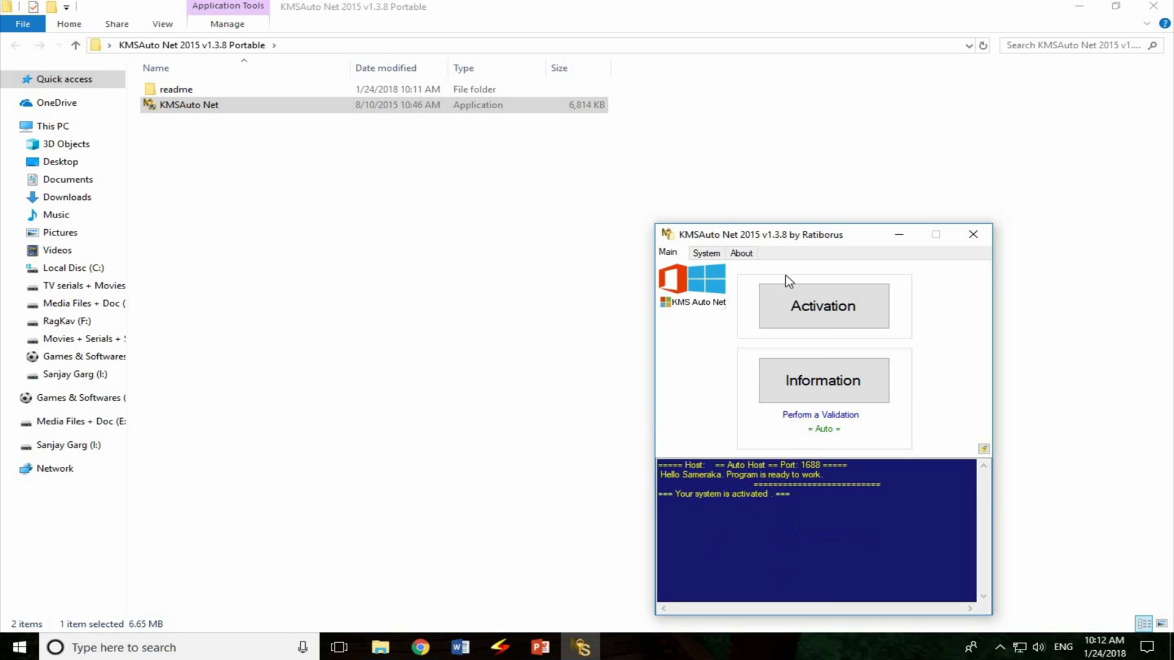
- Show the Activate Windows and Activate Office choices under Activation, then close KMSAuto Net
left_click_drag(758, 235, 552, 138)
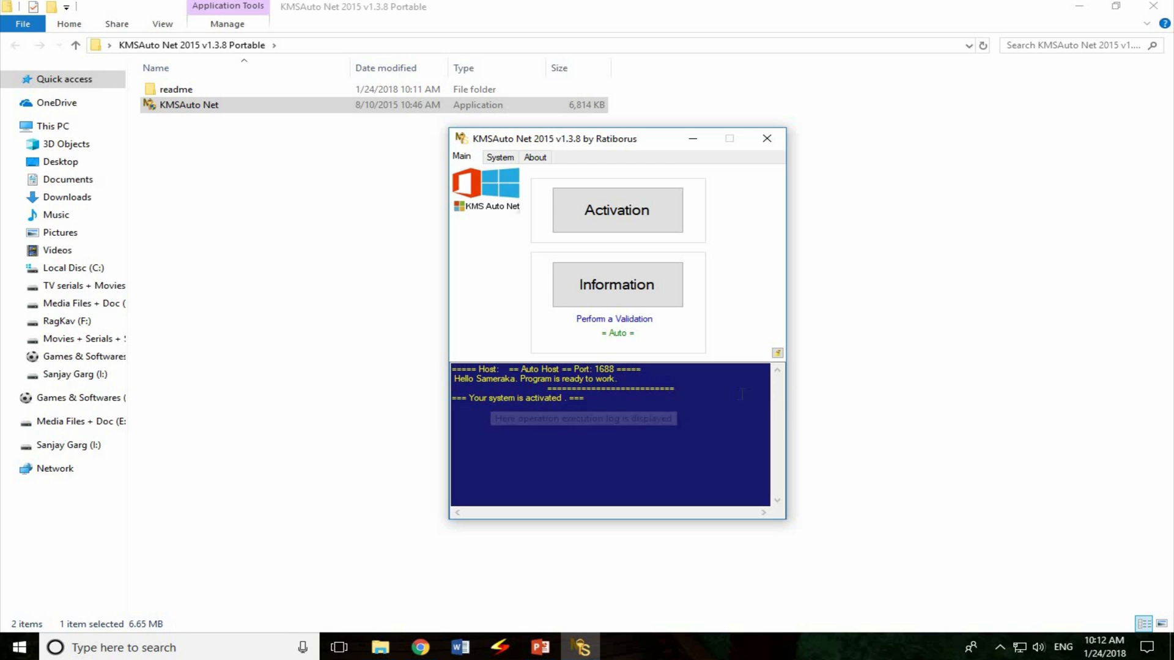
mouse_move(617, 209)
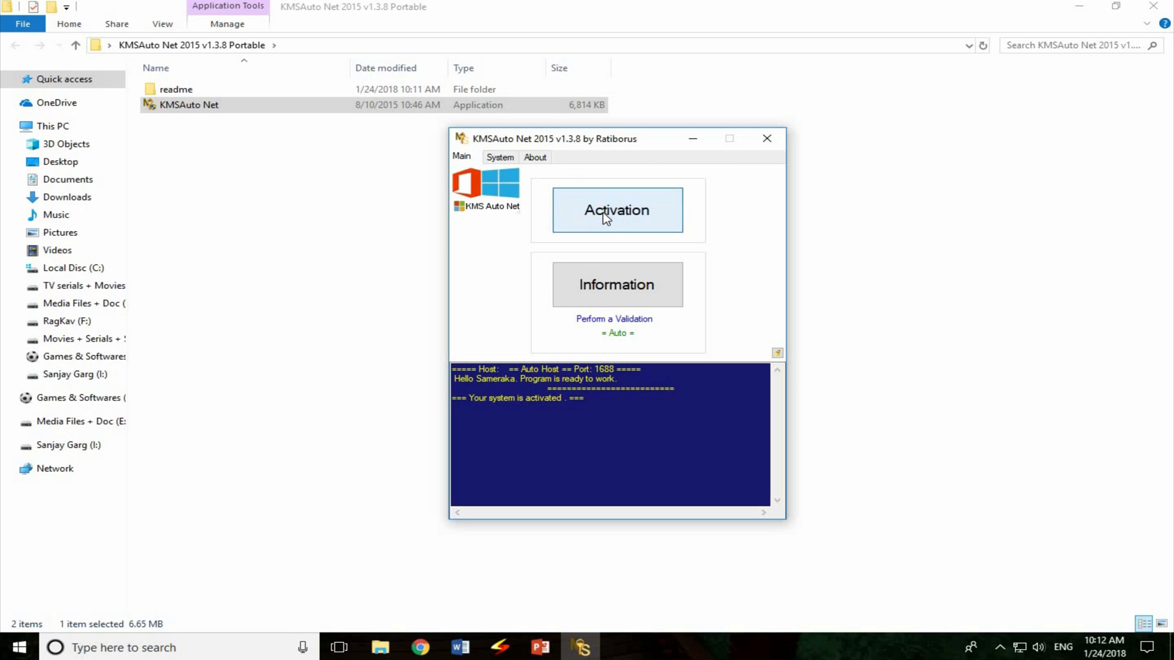
left_click(616, 209)
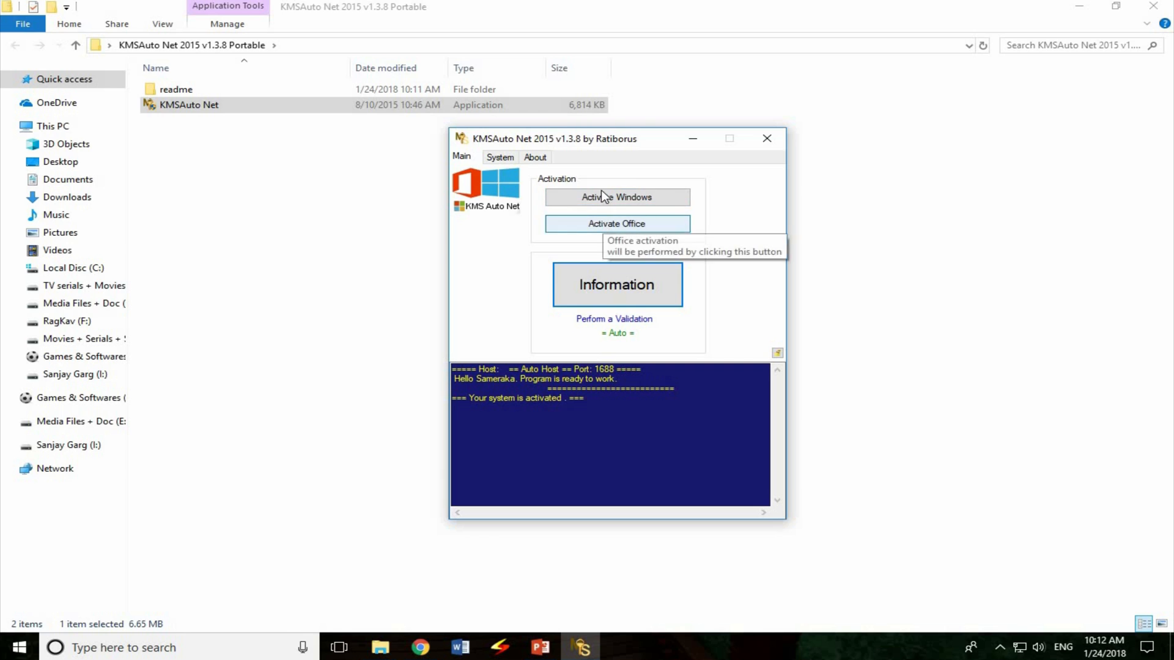
mouse_move(736, 216)
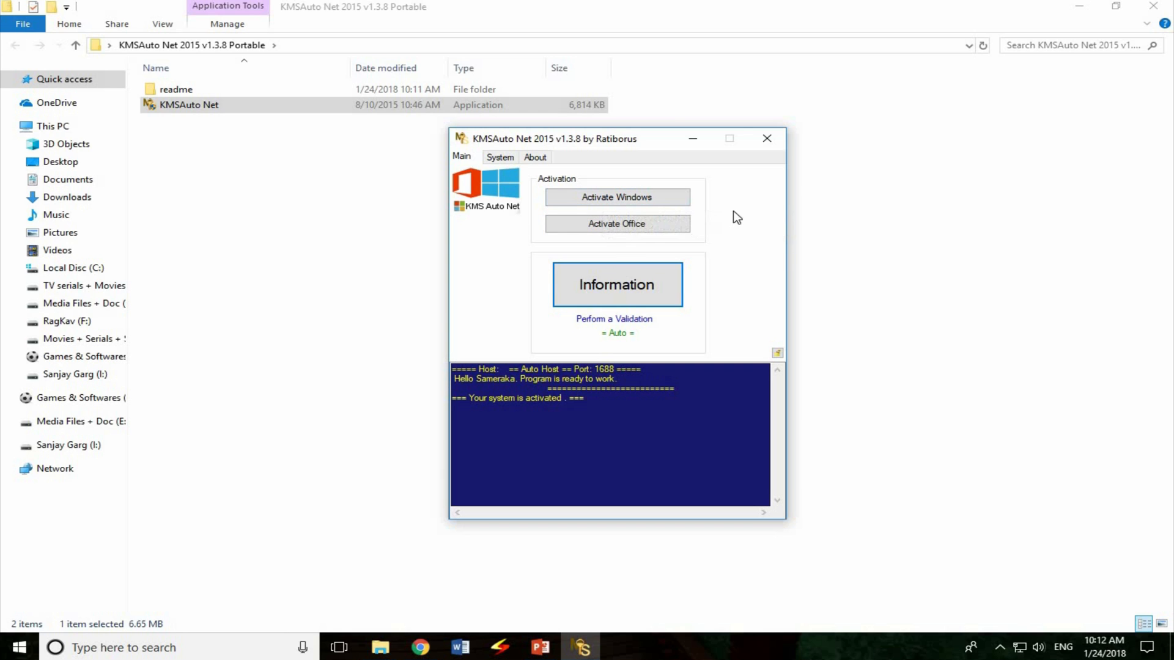
mouse_move(767, 140)
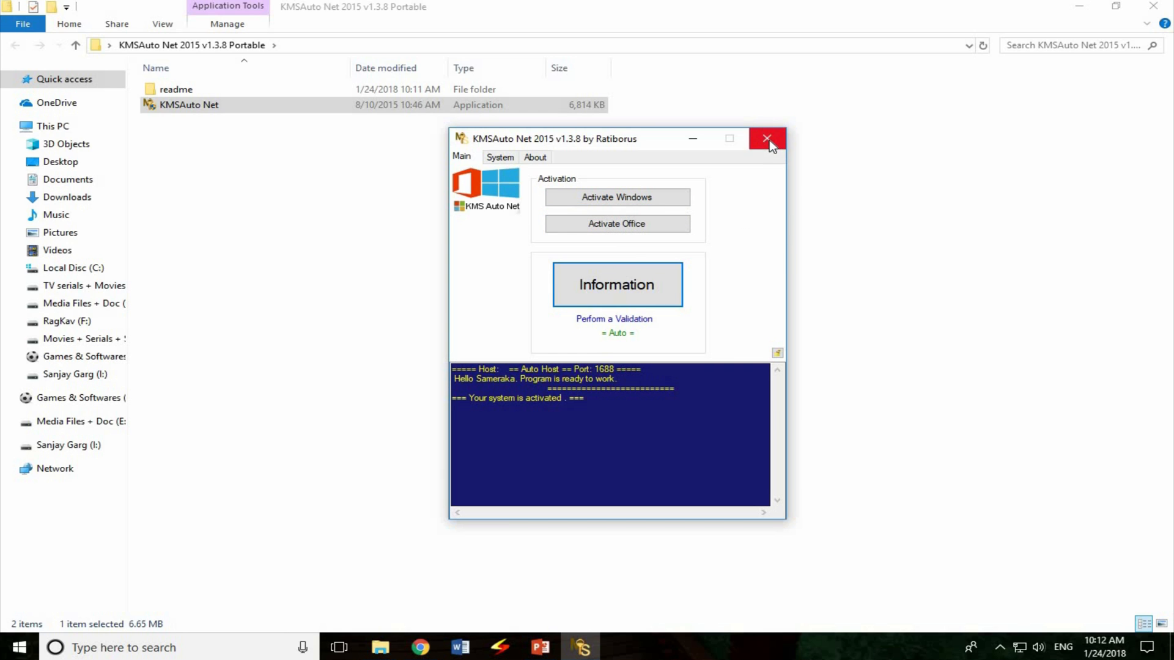
left_click(767, 139)
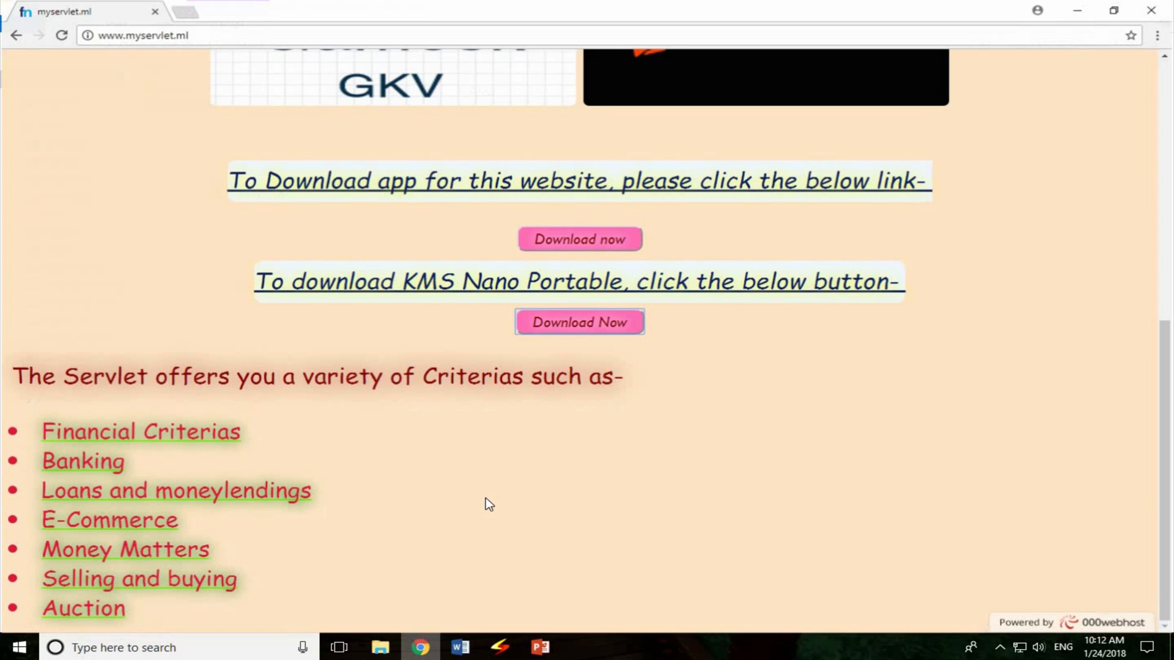